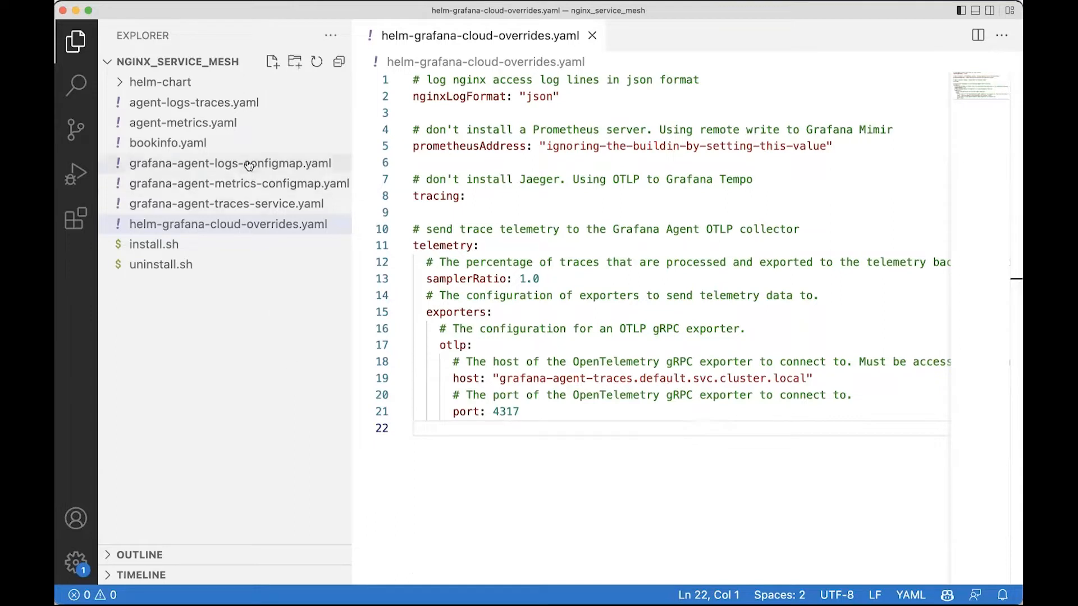
Open grafana-agent-logs-configmap.yaml, then expand and refold its traces block at line 77
{"action": "left_click", "coordinate": [230, 163]}
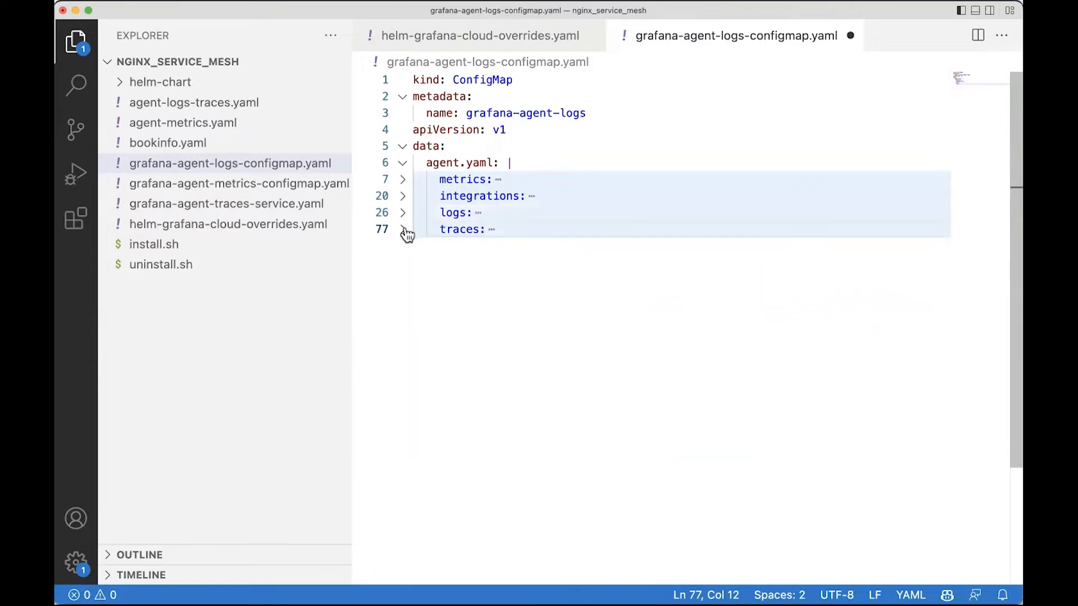
{"action": "left_click", "coordinate": [404, 229]}
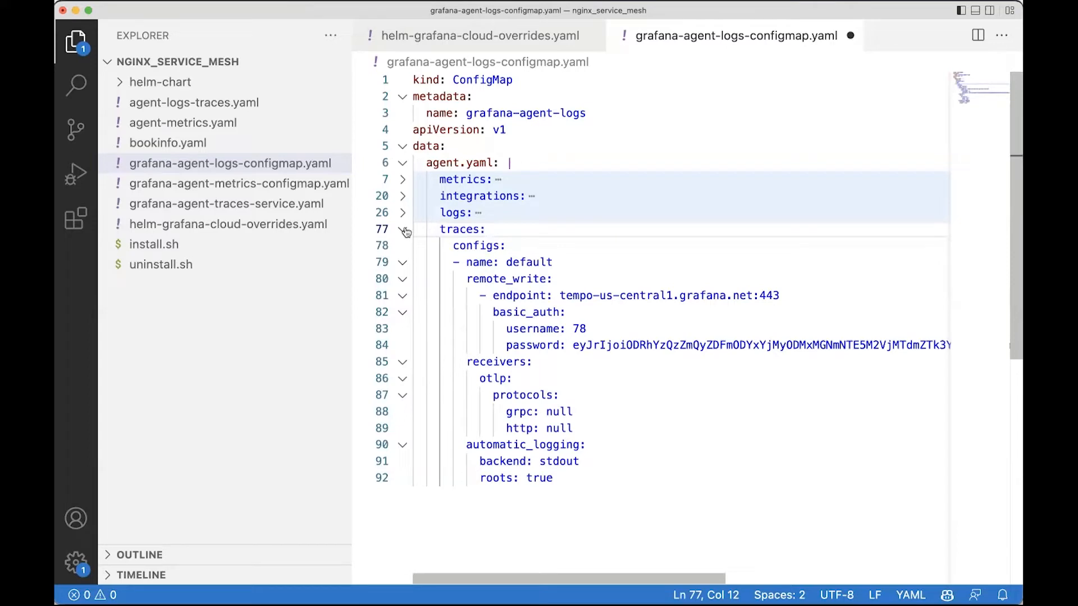
{"action": "left_click", "coordinate": [404, 229]}
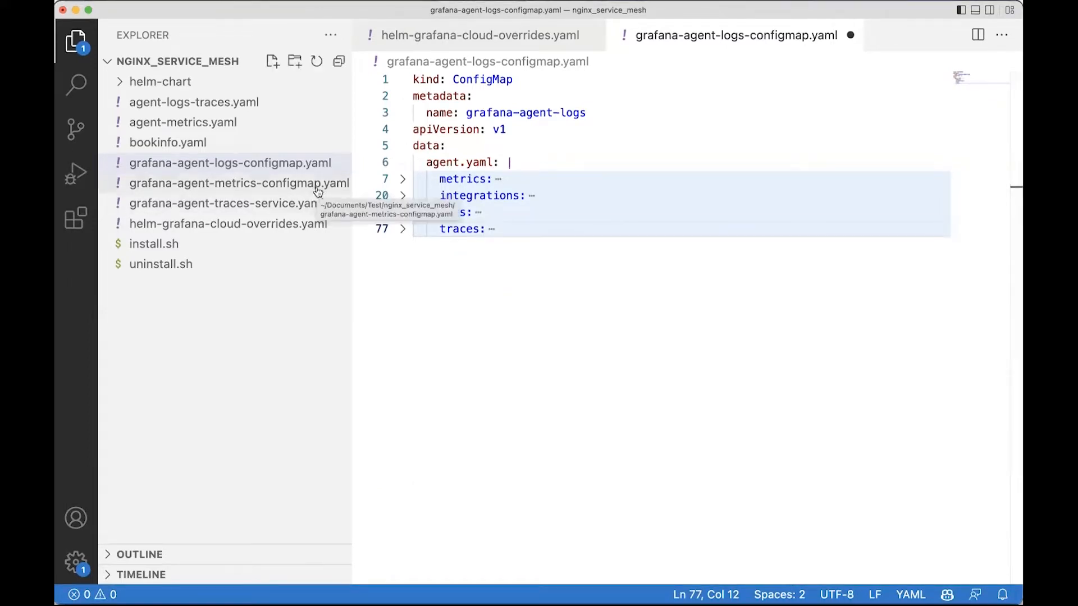
Open the metrics ConfigMap and highlight the nginx-mesh-sidecars scrape job, lines 78–96
{"action": "left_click", "coordinate": [239, 184]}
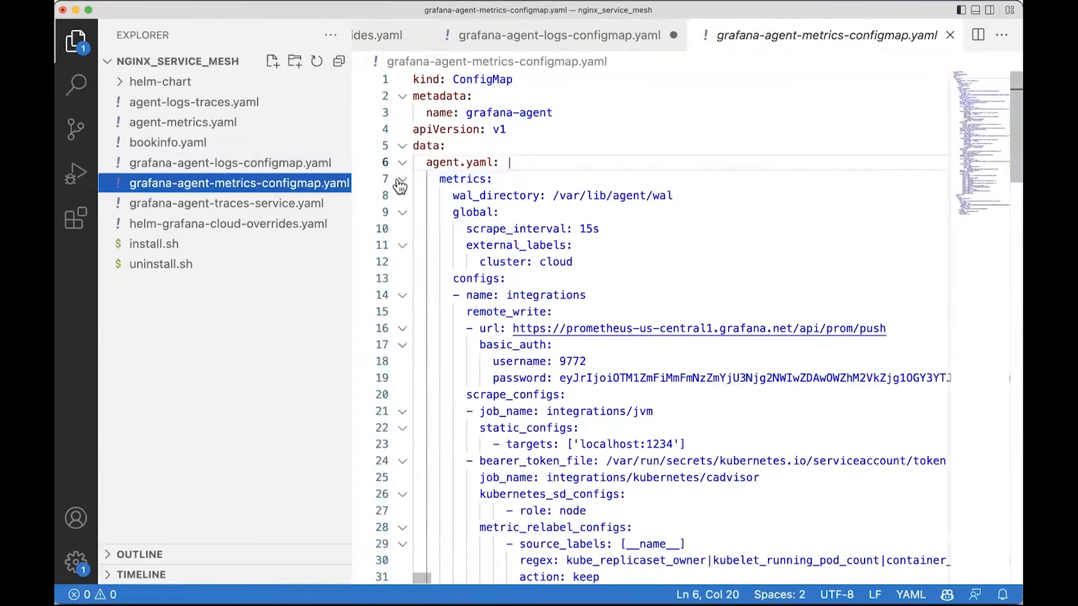
{"action": "left_click", "coordinate": [404, 178]}
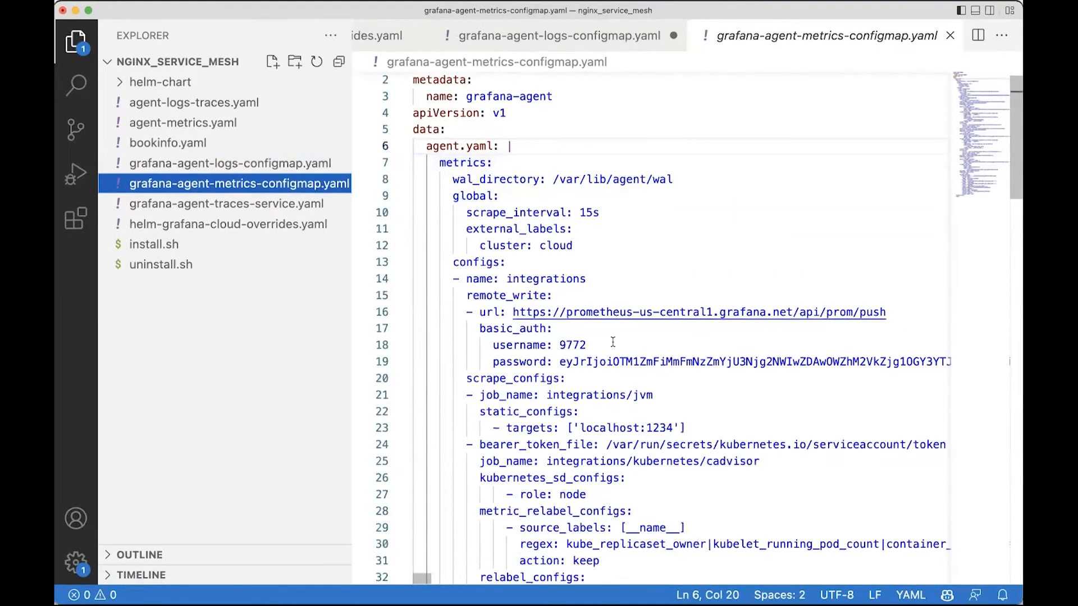
{"action": "scroll", "scroll_direction": "down", "scroll_amount": 3}
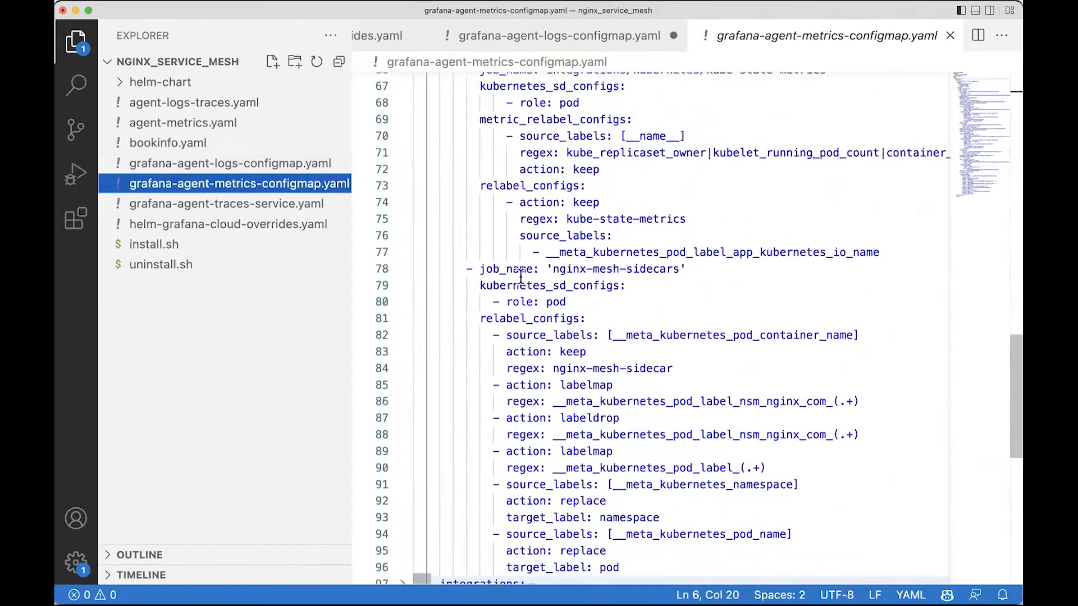
{"action": "left_click_drag", "start_coordinate": [467, 269], "coordinate": [507, 302]}
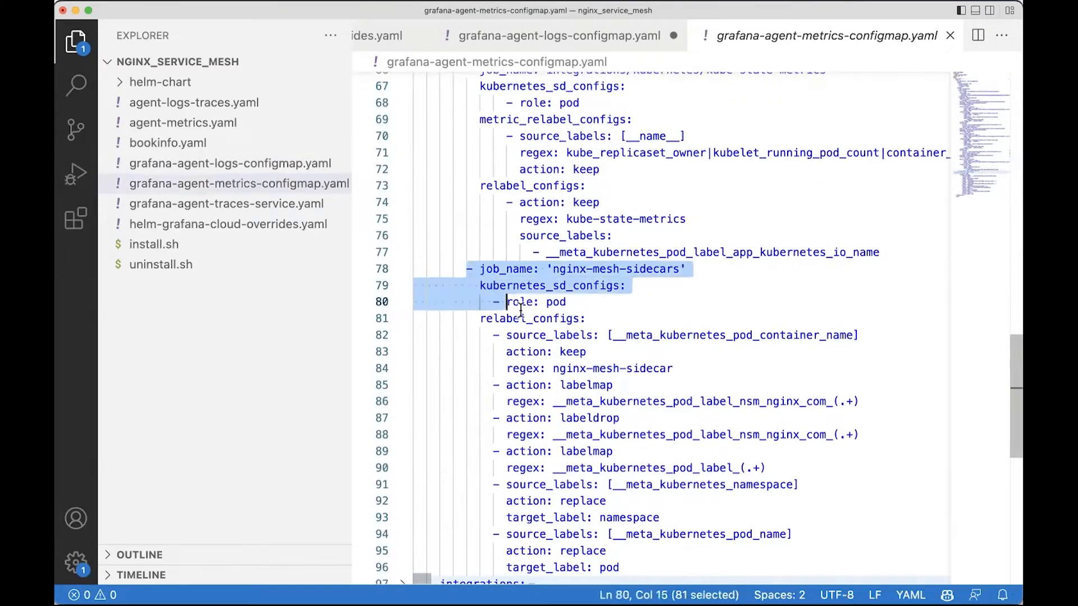
{"action": "left_click_drag", "start_coordinate": [508, 301], "coordinate": [709, 559]}
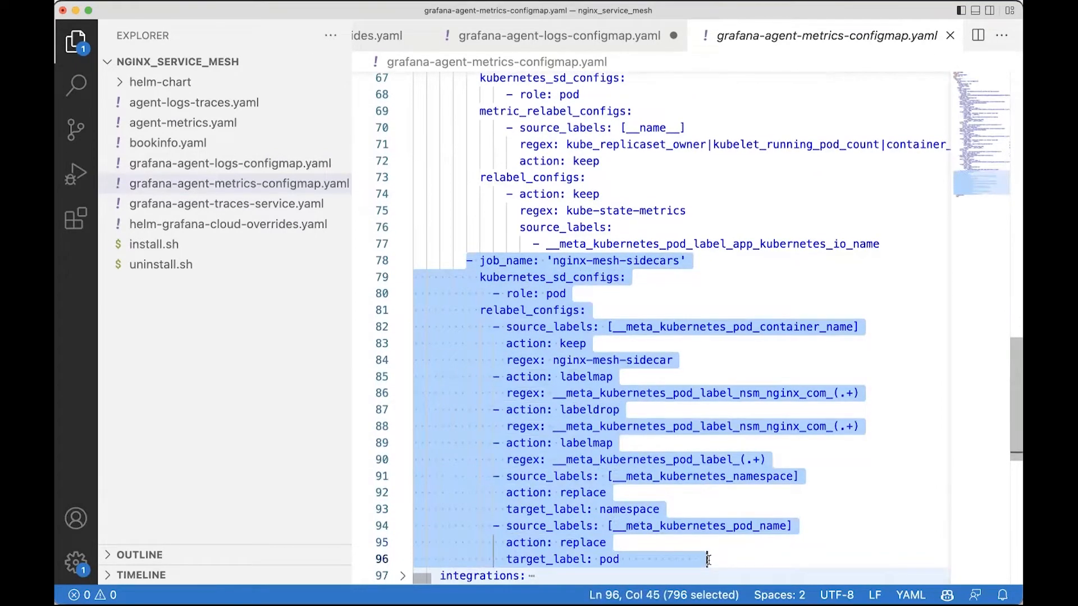
{"action": "left_click", "coordinate": [226, 203]}
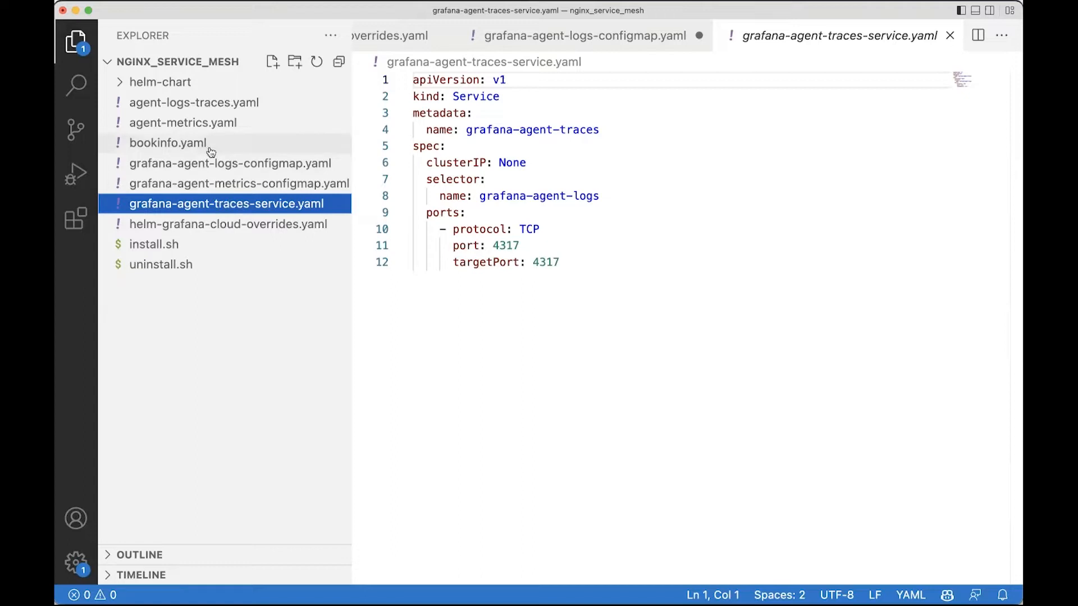
{"action": "mouse_move", "coordinate": [167, 142]}
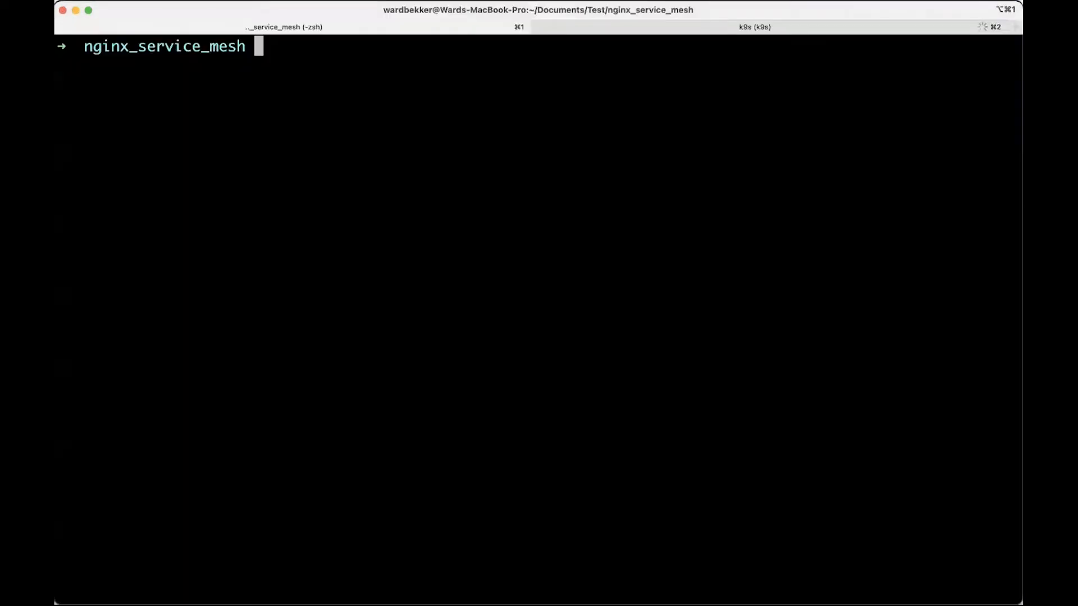
List project files with ls -l, then run ./install.sh to deploy the mesh and agent
{"action": "type", "text": "ls -l"}
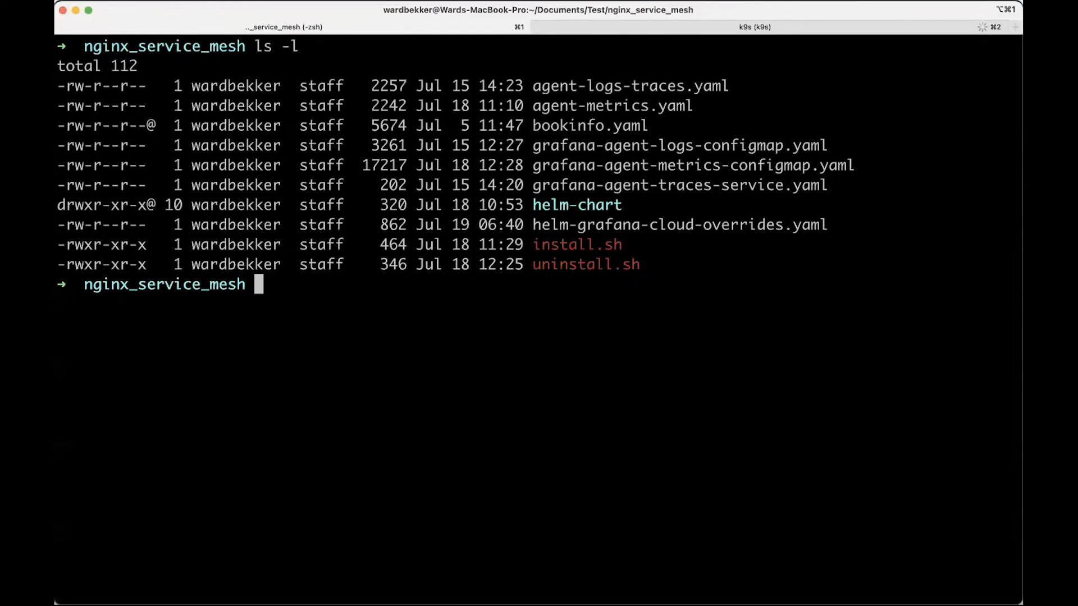
{"action": "type", "text": "./install.sh"}
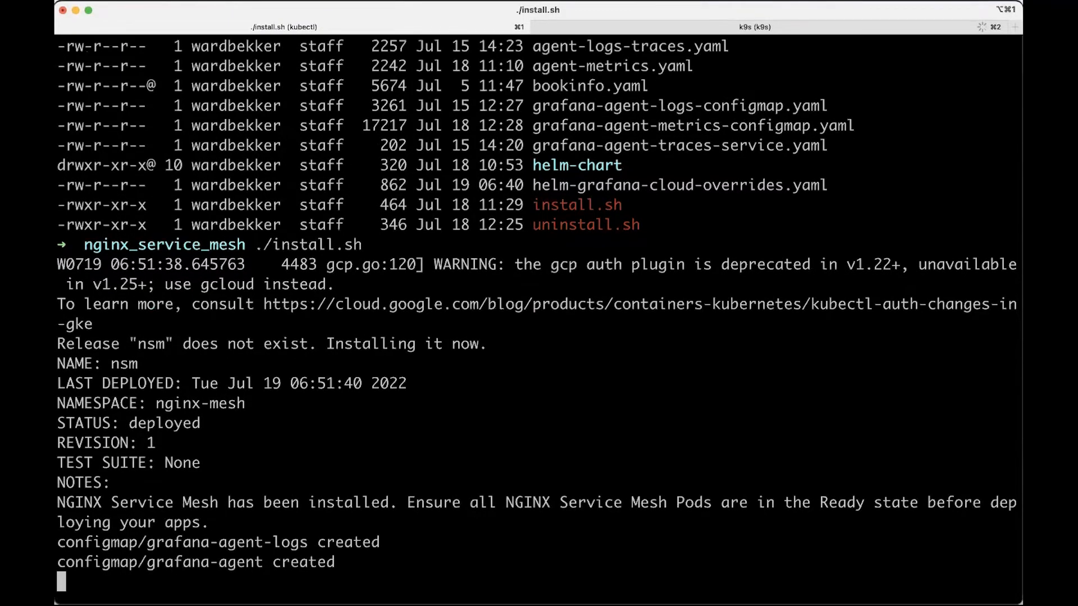
{"action": "scroll", "scroll_direction": "down", "scroll_amount": 3}
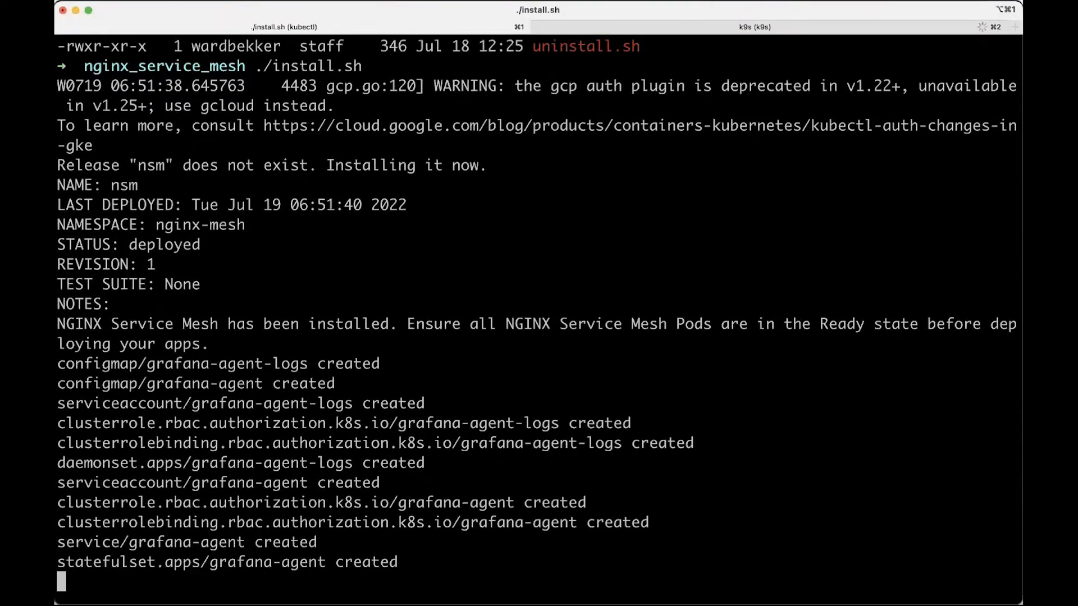
{"action": "scroll", "scroll_direction": "down", "scroll_amount": 3}
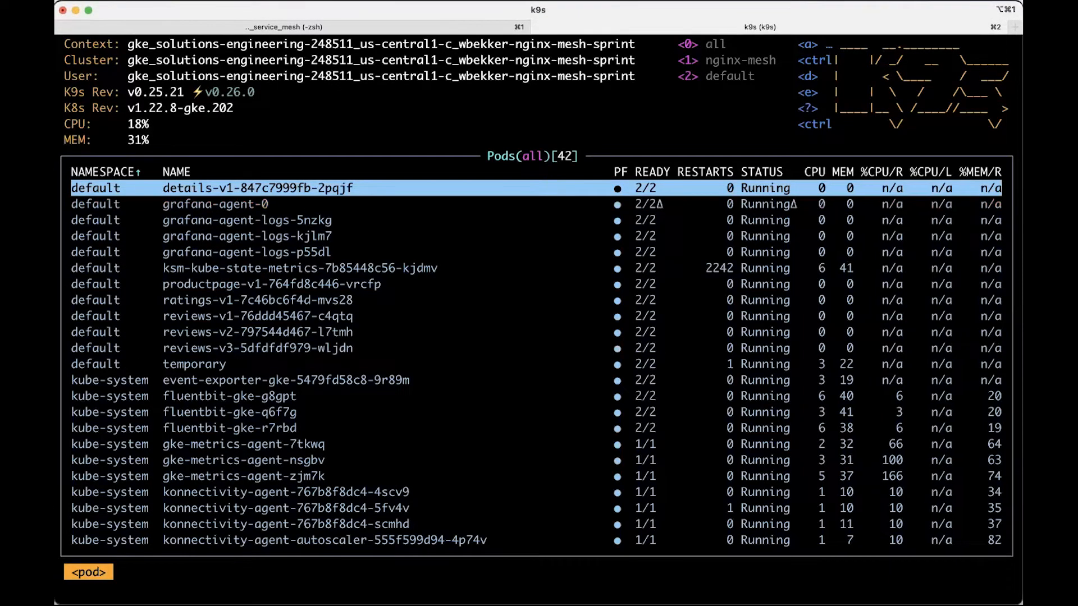
Select the productpage-v1 pod in k9s and start a port-forward for it
{"action": "key", "text": "Down"}
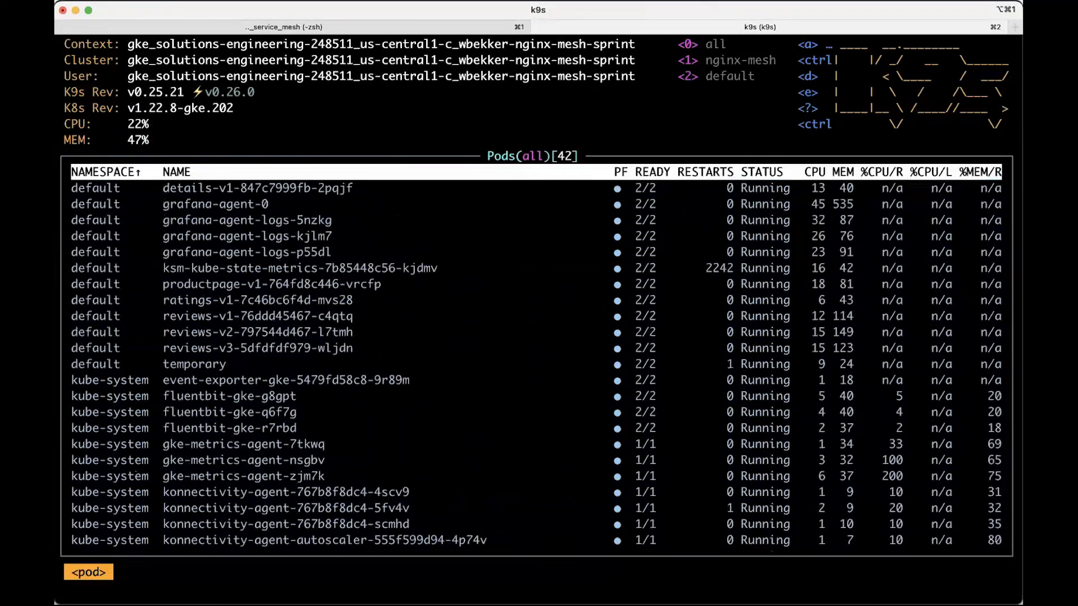
{"action": "left_click", "coordinate": [275, 284]}
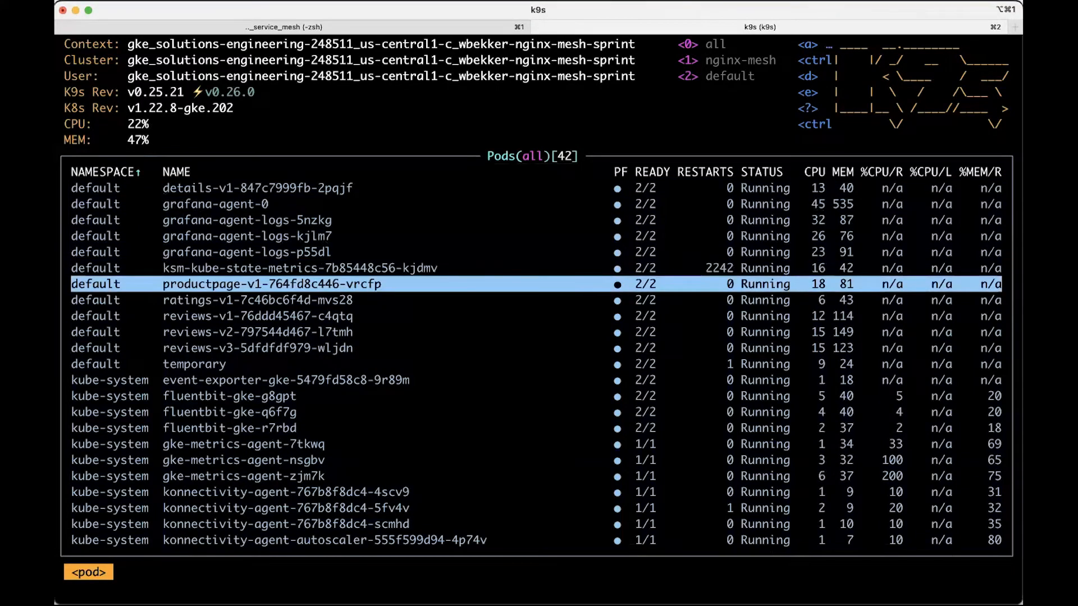
{"action": "key", "text": "shift+f"}
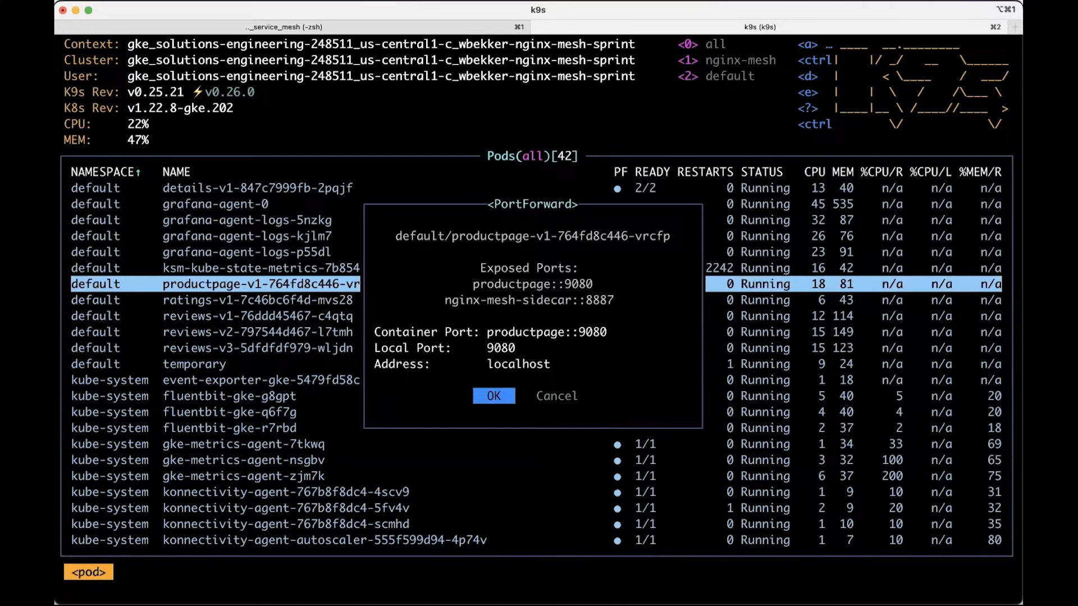
Confirm the 9080 port-forward and load the Bookinfo product page in Chrome
{"action": "left_click", "coordinate": [493, 396]}
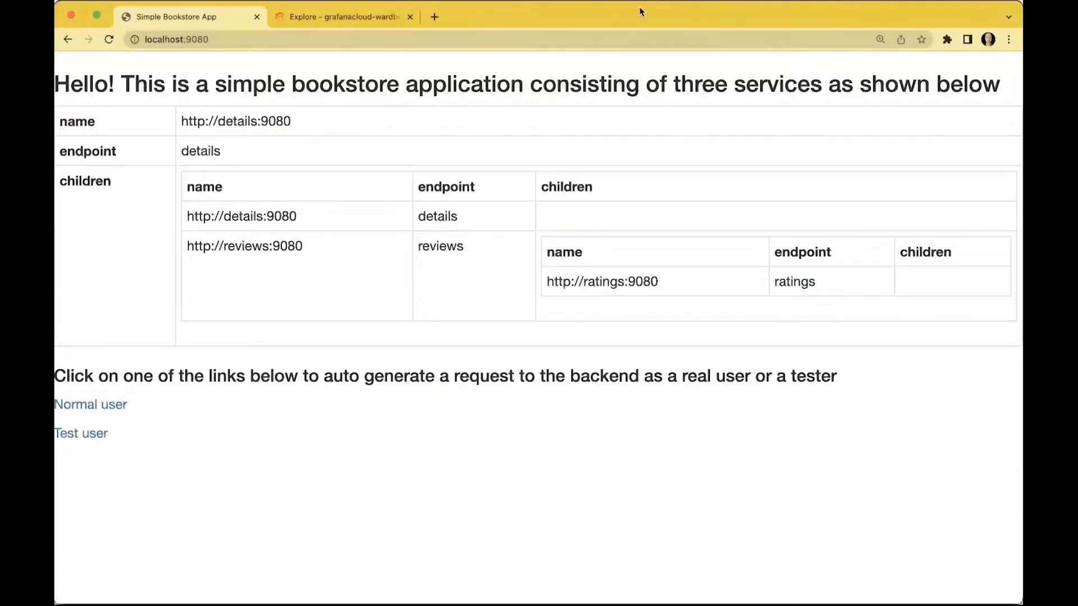
{"action": "mouse_move", "coordinate": [575, 81]}
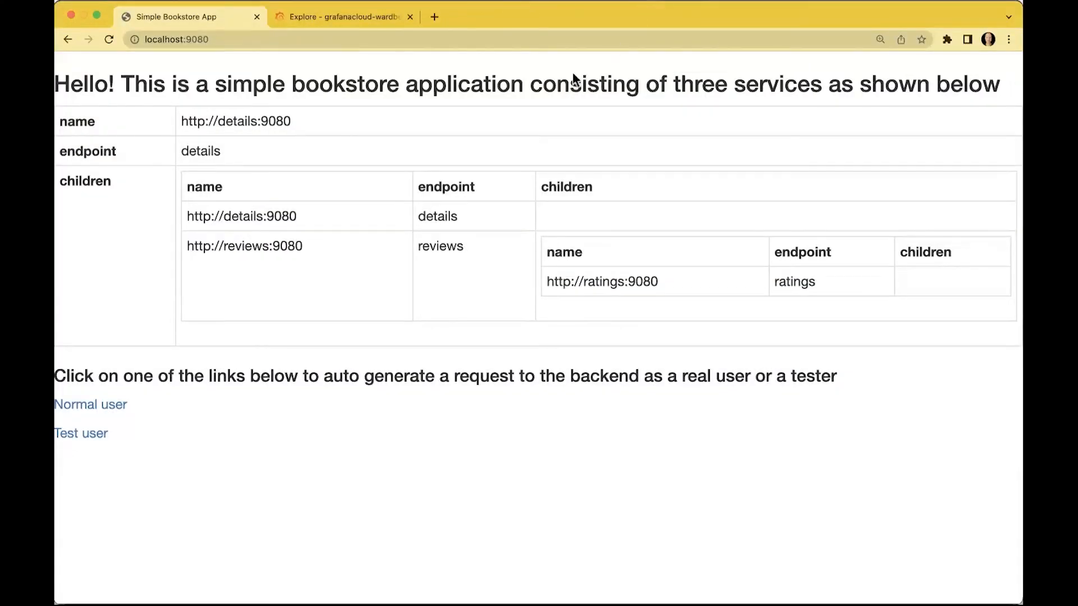
{"action": "left_click", "coordinate": [90, 404]}
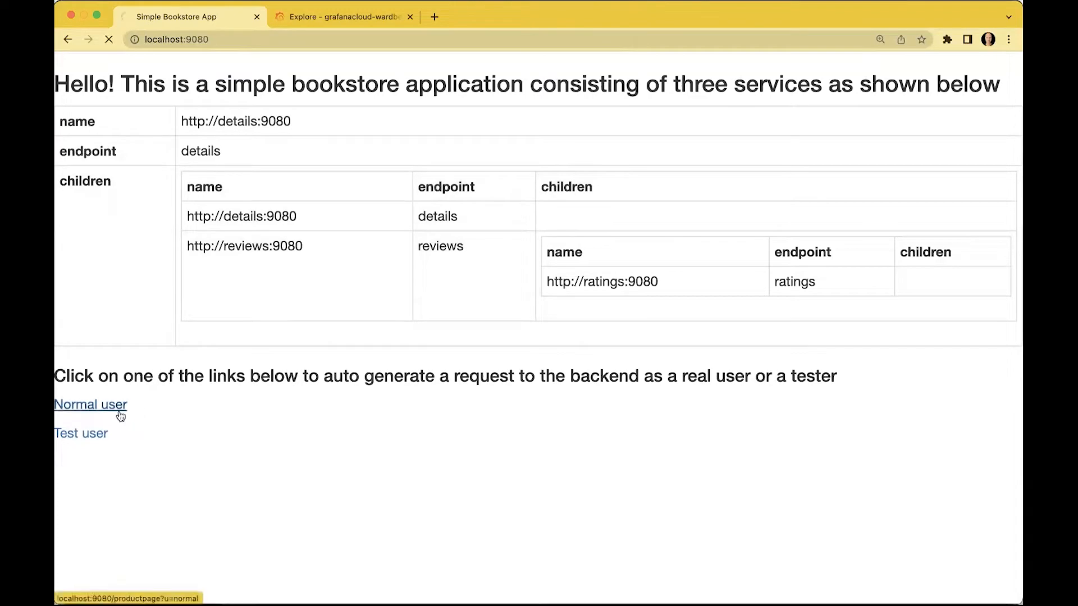
{"action": "left_click", "coordinate": [90, 404]}
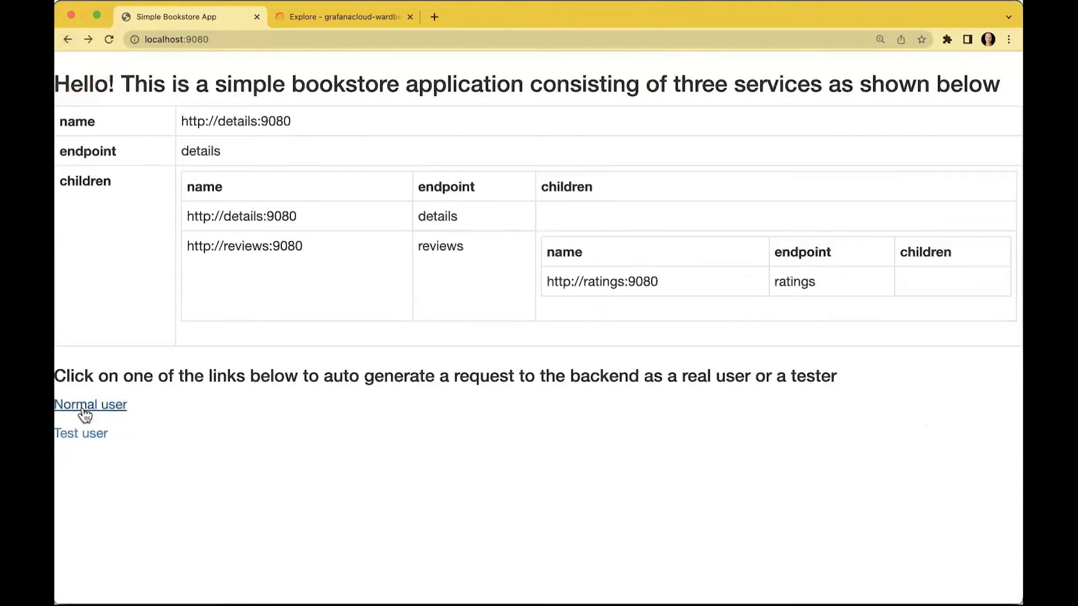
{"action": "left_click", "coordinate": [80, 433]}
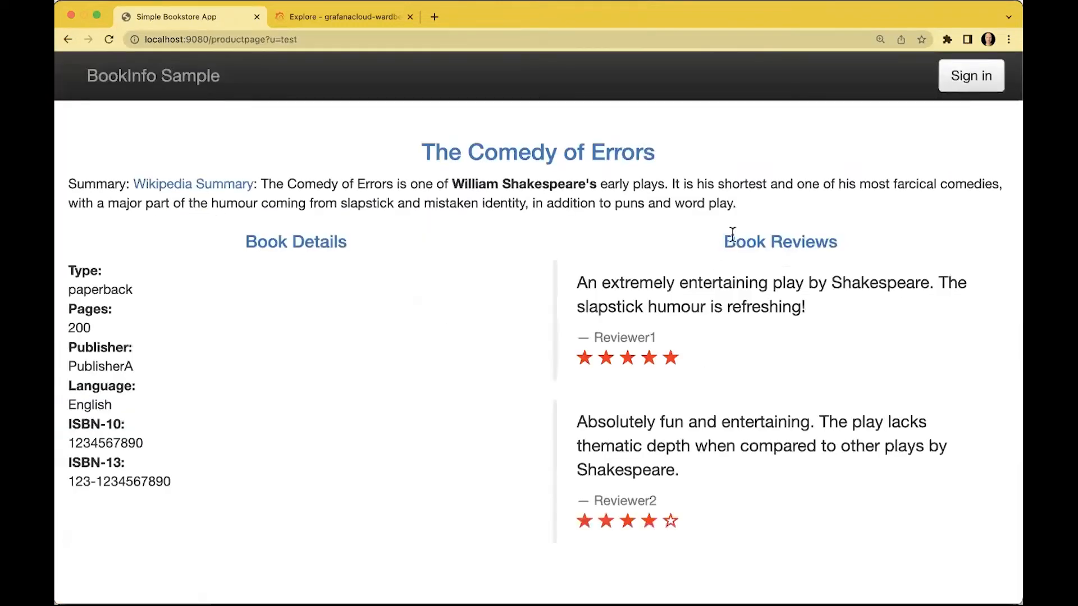
Sign in to the bookstore as foo, then sign out
{"action": "type", "text": "foo"}
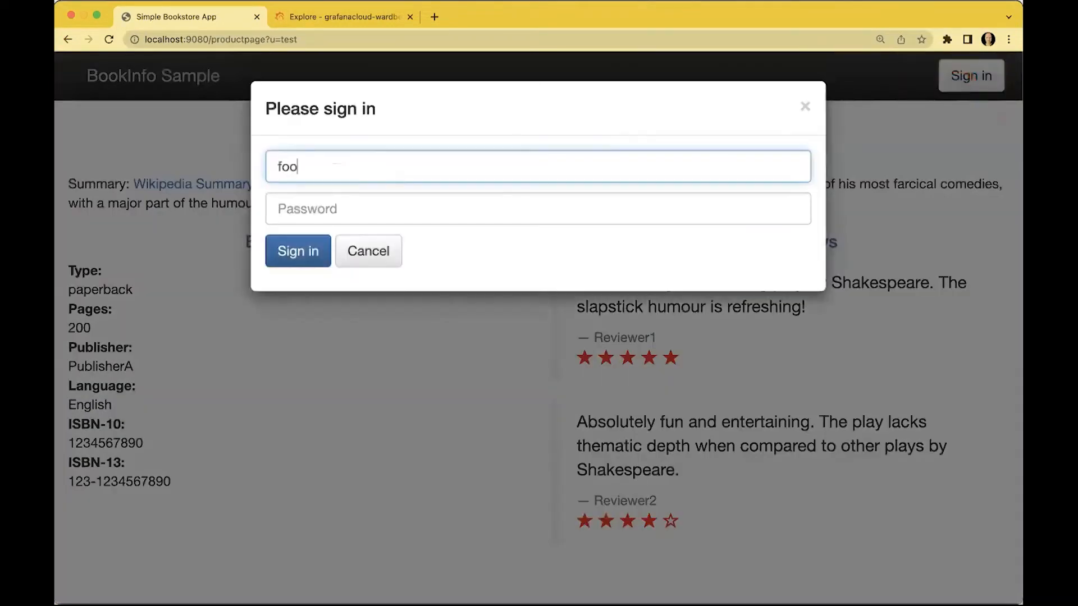
{"action": "left_click", "coordinate": [297, 251]}
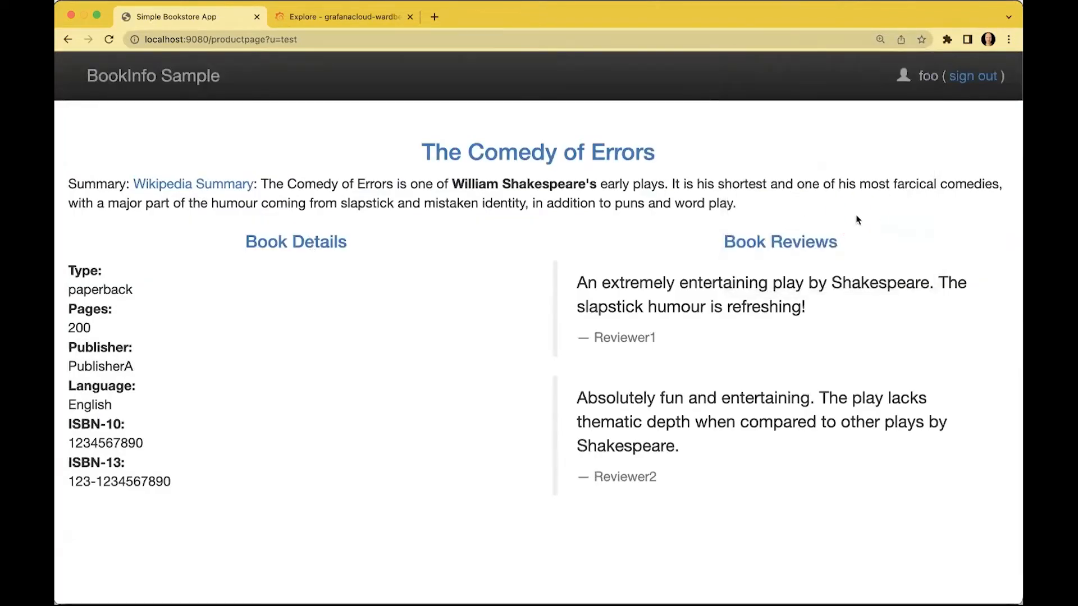
{"action": "left_click", "coordinate": [973, 76]}
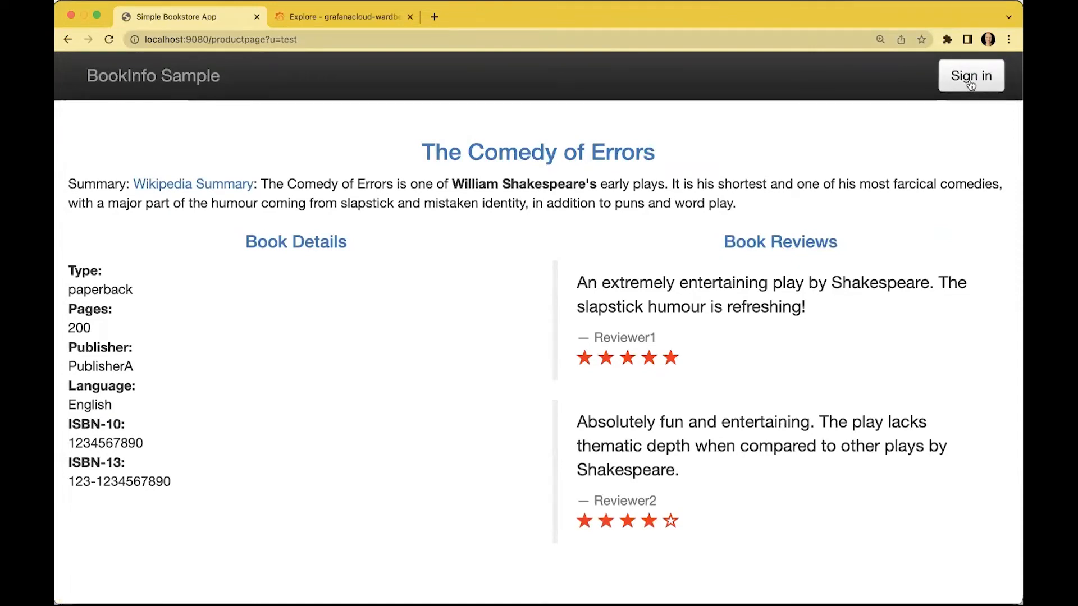
{"action": "left_click", "coordinate": [341, 16]}
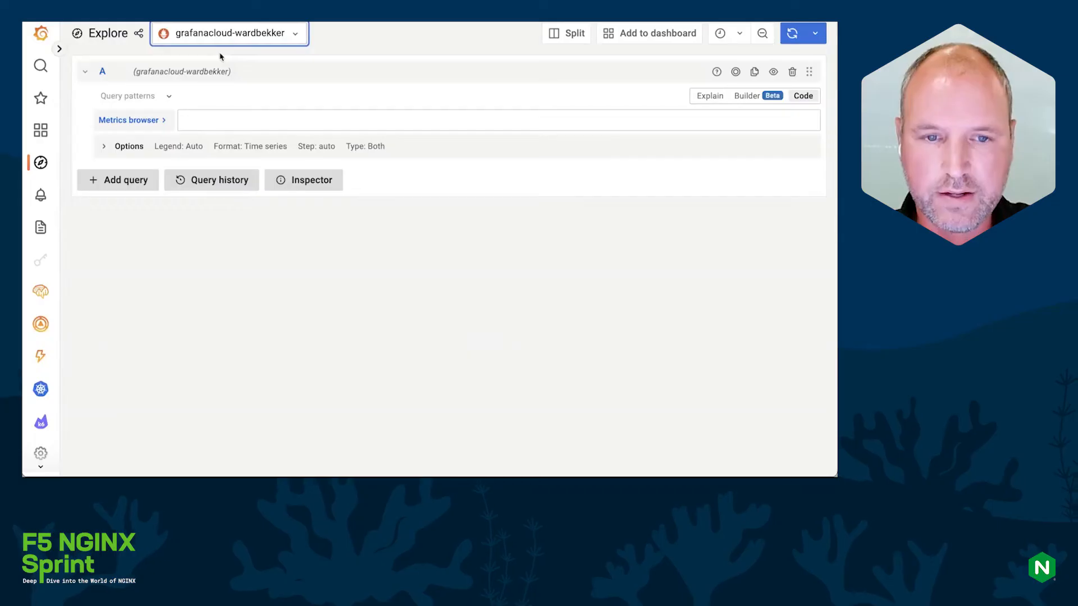
Search metric names for nginx, then switch the data source to grafanacloud-ward_test
{"action": "left_click", "coordinate": [128, 120]}
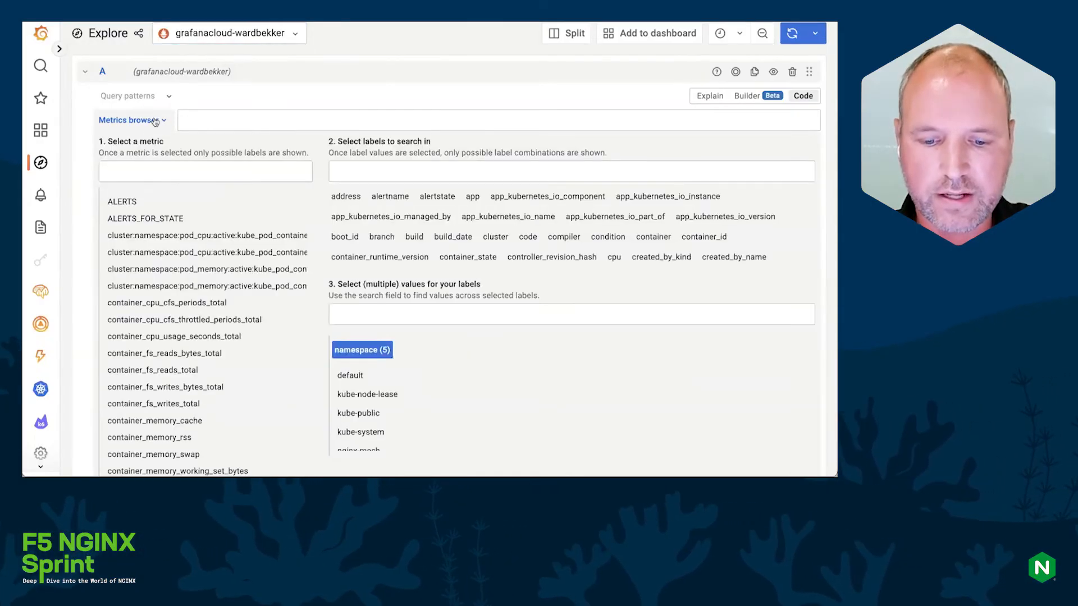
{"action": "left_click", "coordinate": [205, 171]}
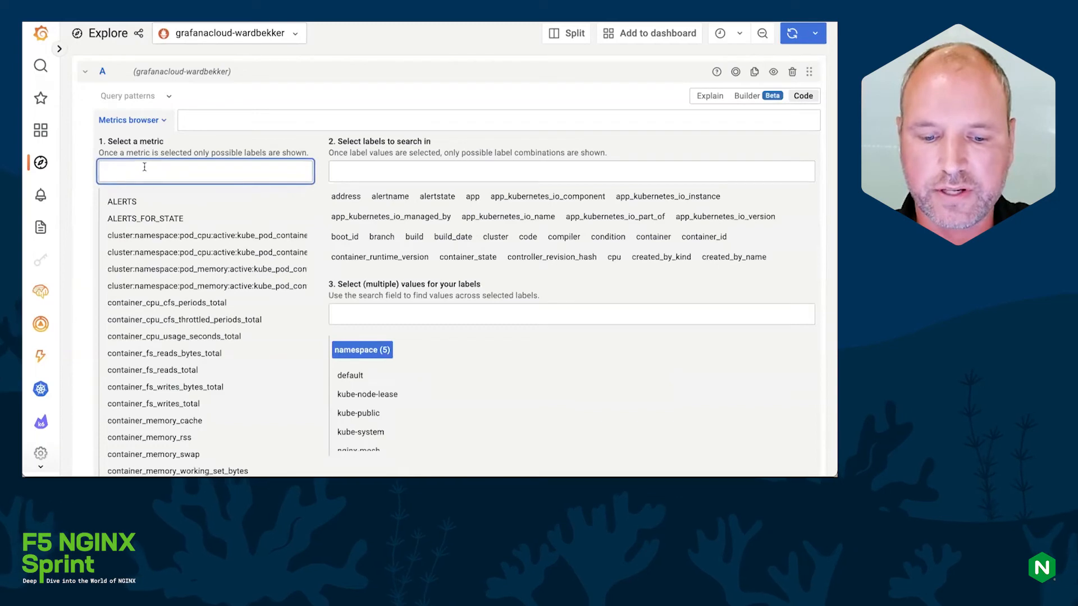
{"action": "type", "text": "nginx"}
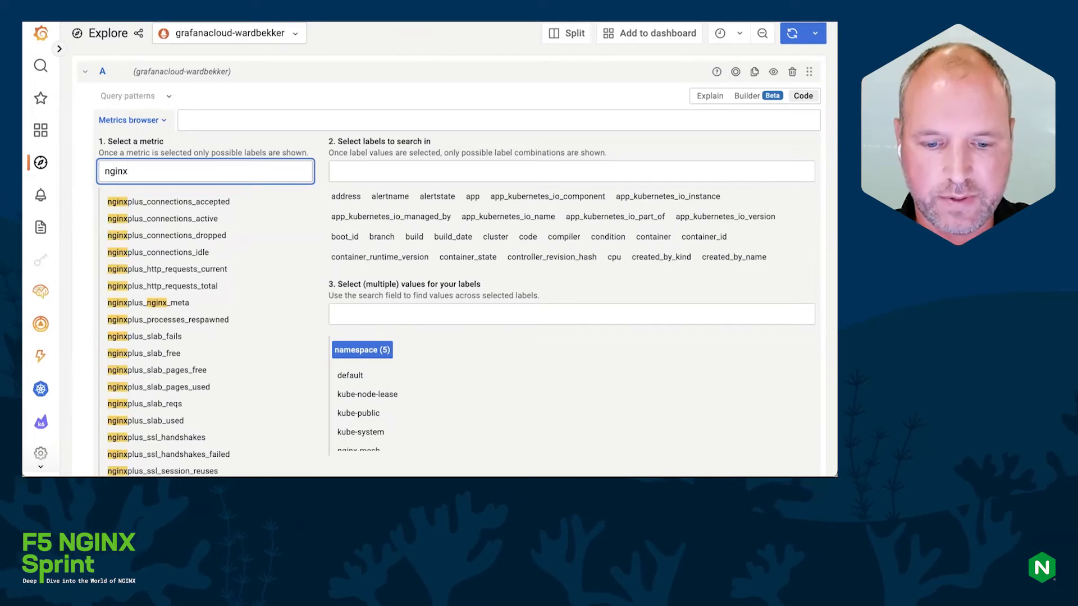
{"action": "left_click", "coordinate": [229, 34]}
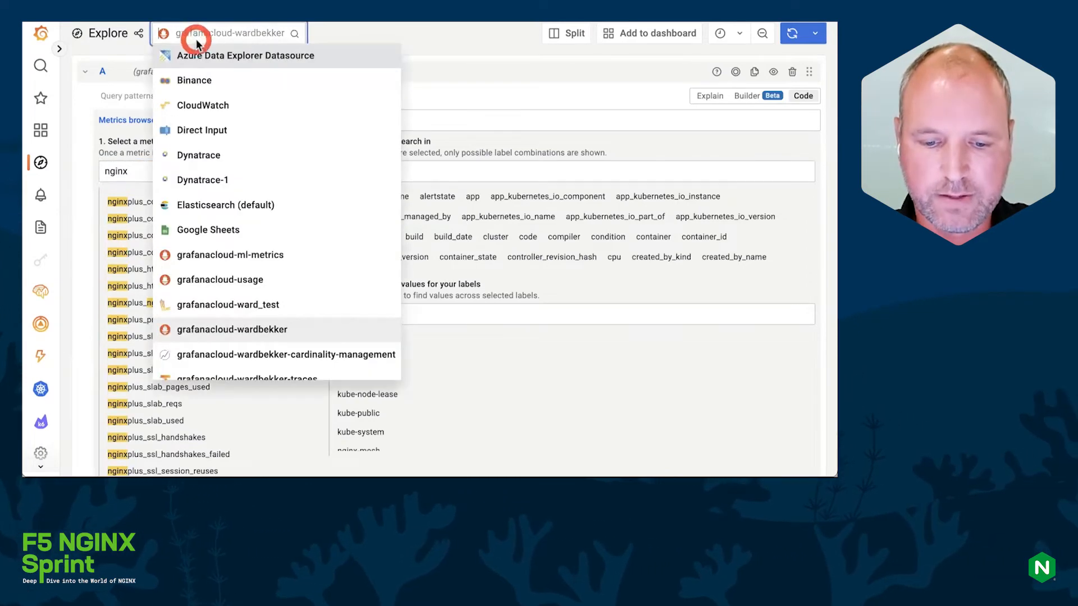
{"action": "type", "text": "wa"}
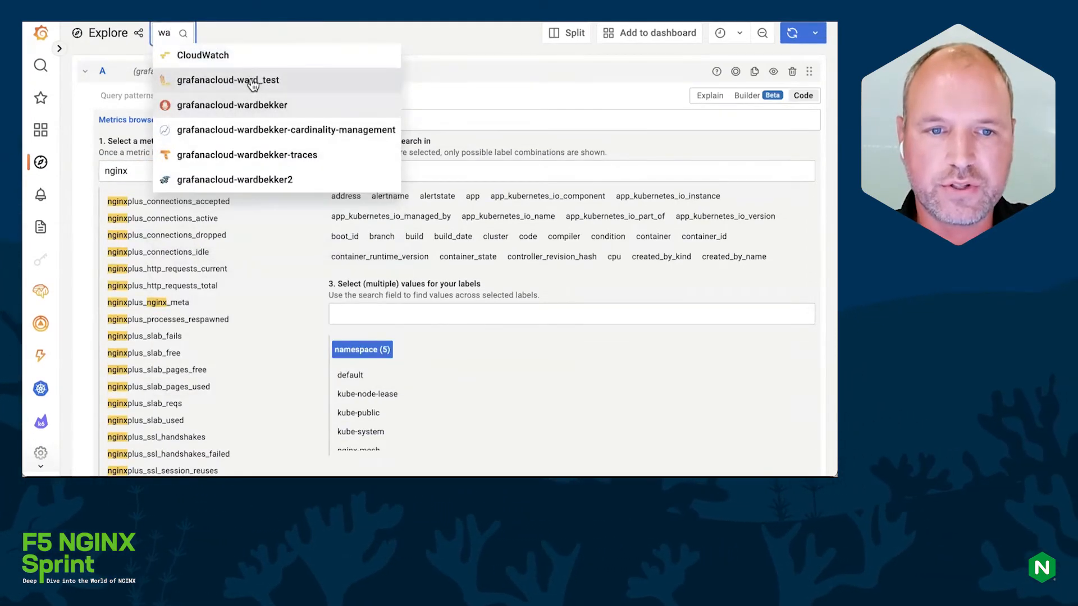
{"action": "left_click", "coordinate": [227, 79]}
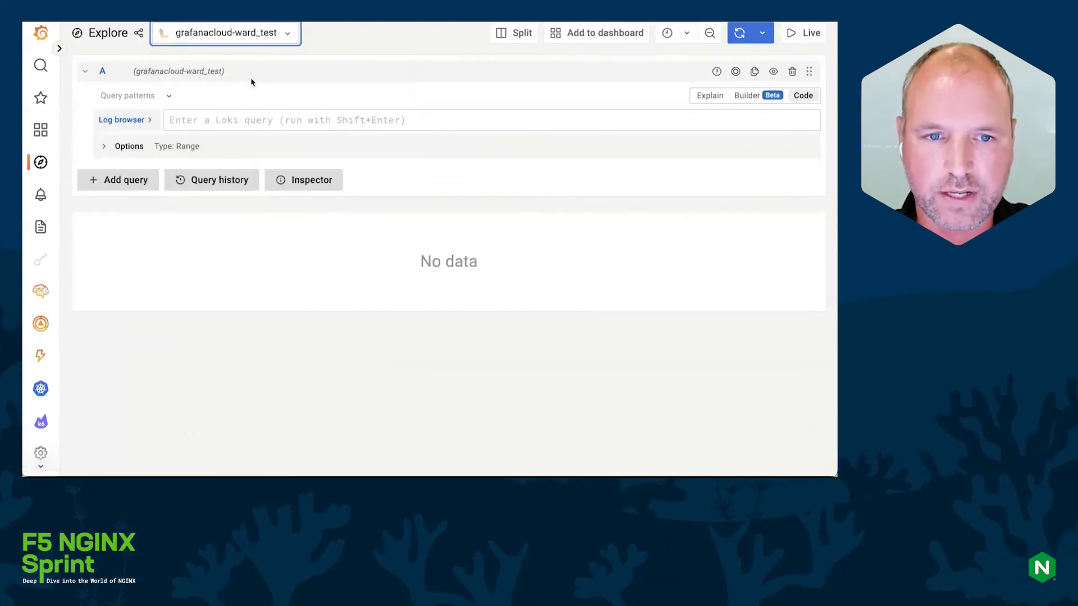
Select the nginx-mesh-sidecar container in the log browser and show its logs
{"action": "left_click", "coordinate": [121, 120]}
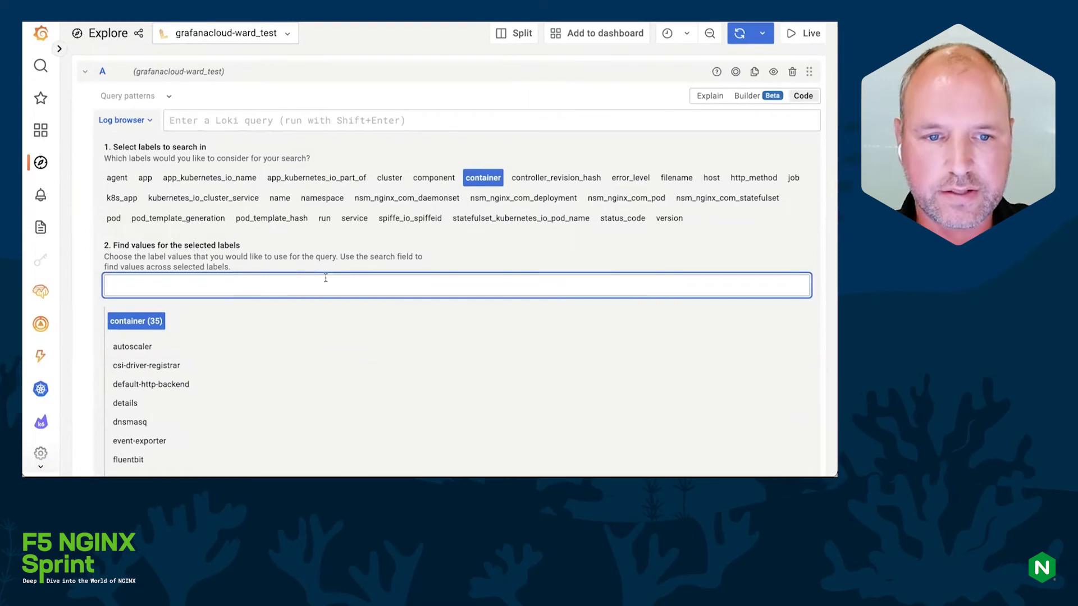
{"action": "type", "text": "ngi"}
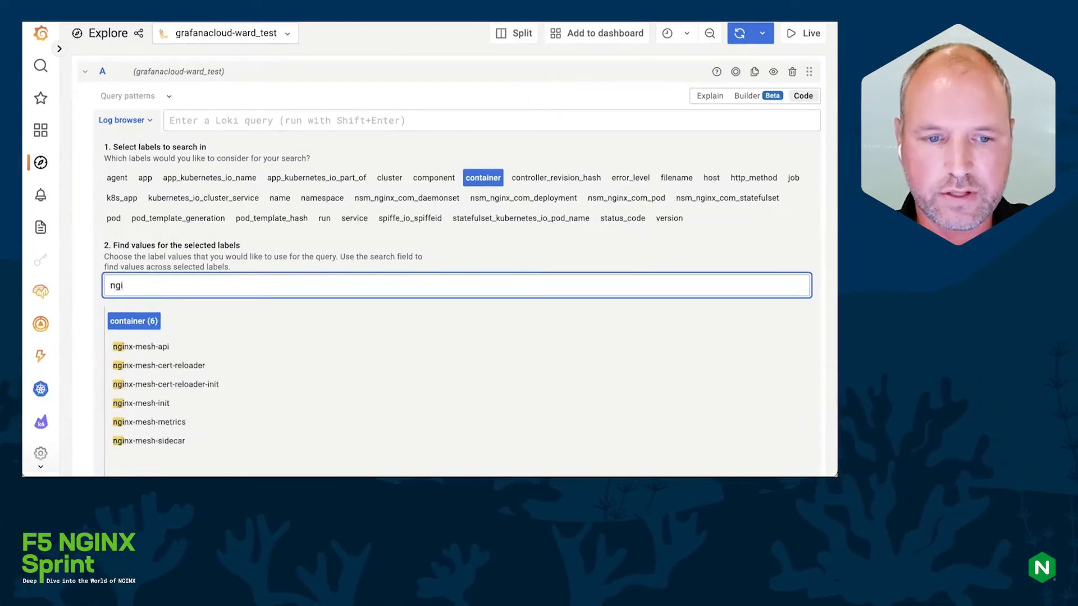
{"action": "scroll", "scroll_direction": "down", "scroll_amount": 3}
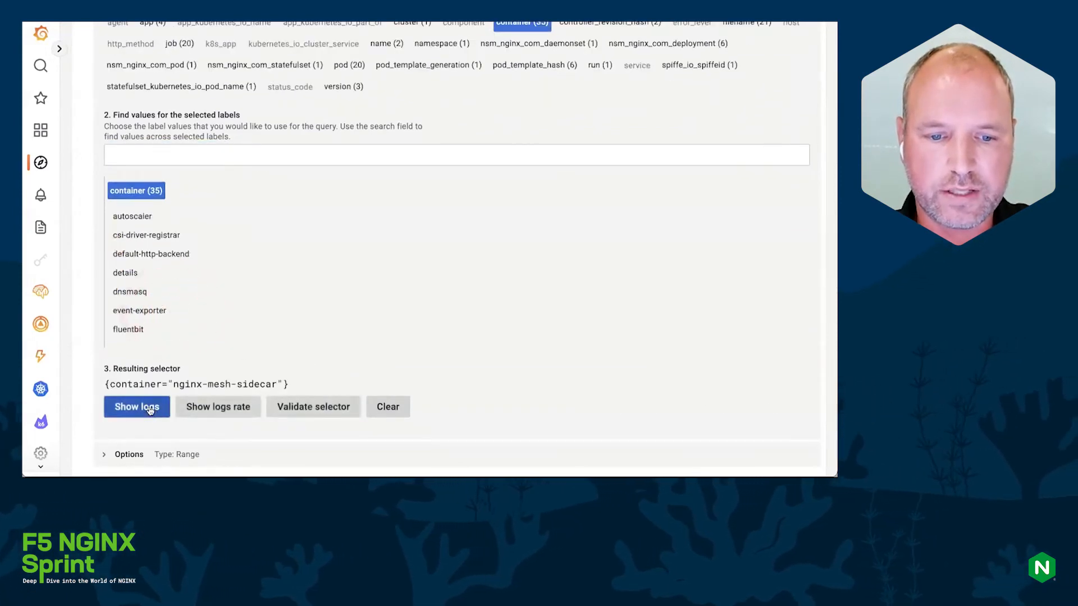
{"action": "left_click", "coordinate": [136, 406]}
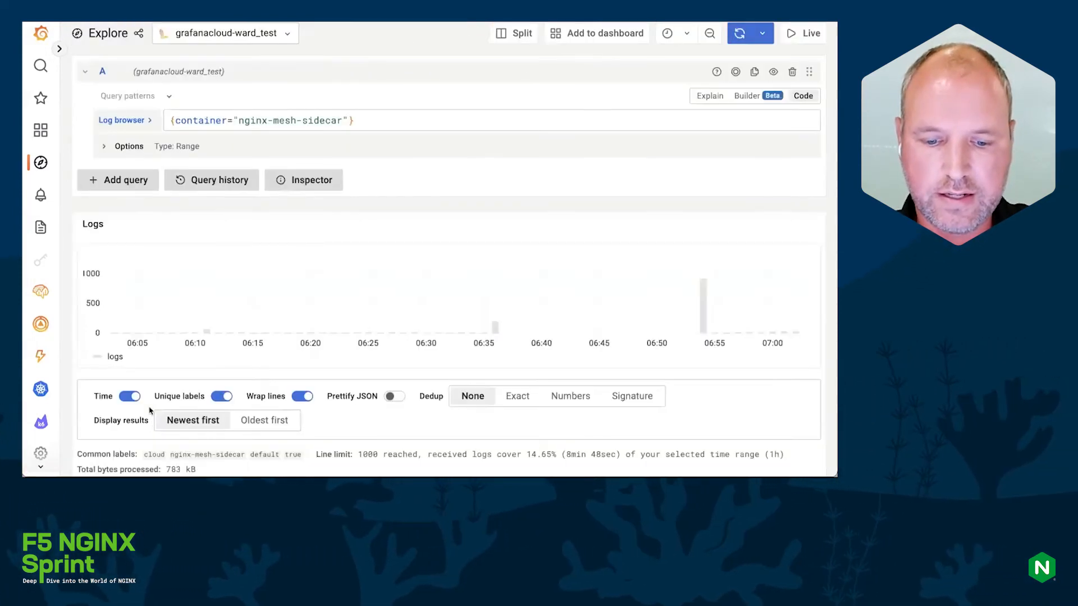
{"action": "scroll", "scroll_direction": "down", "scroll_amount": 3}
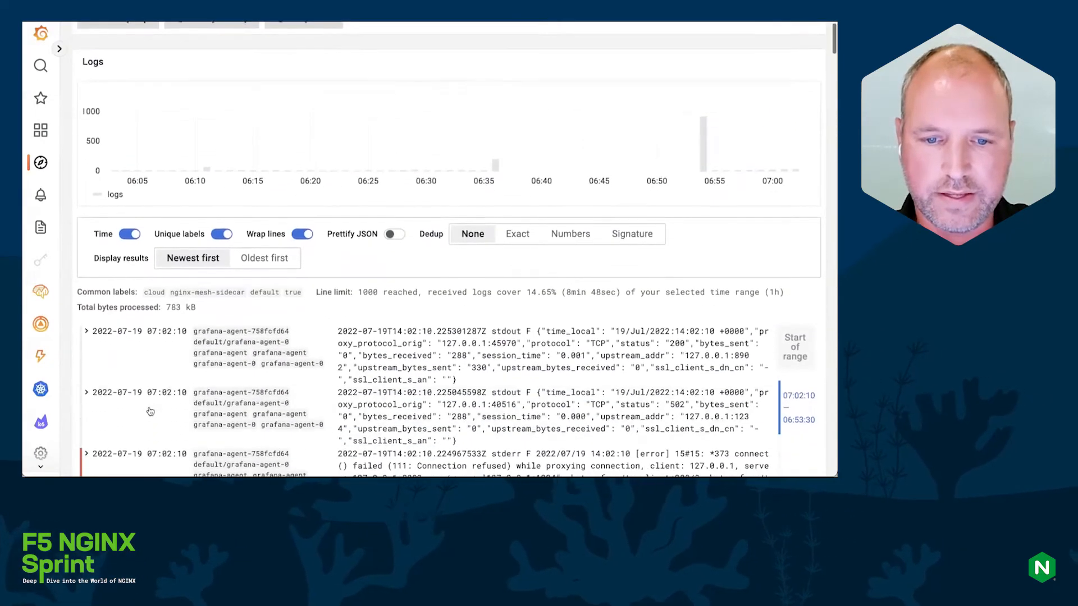
{"action": "scroll", "scroll_direction": "down", "scroll_amount": 3}
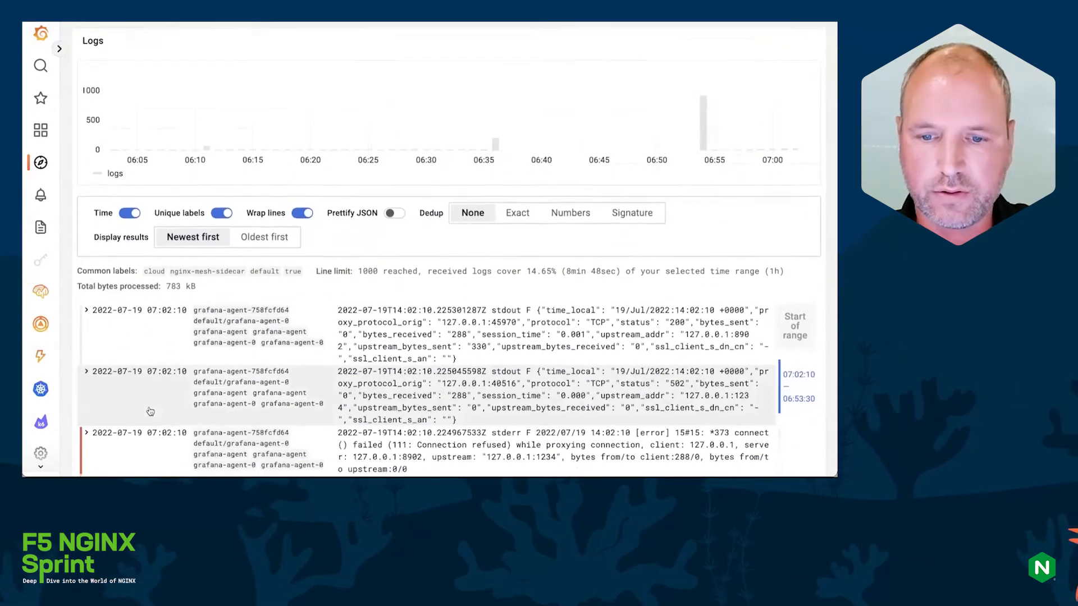
{"action": "scroll", "scroll_direction": "down", "scroll_amount": 3}
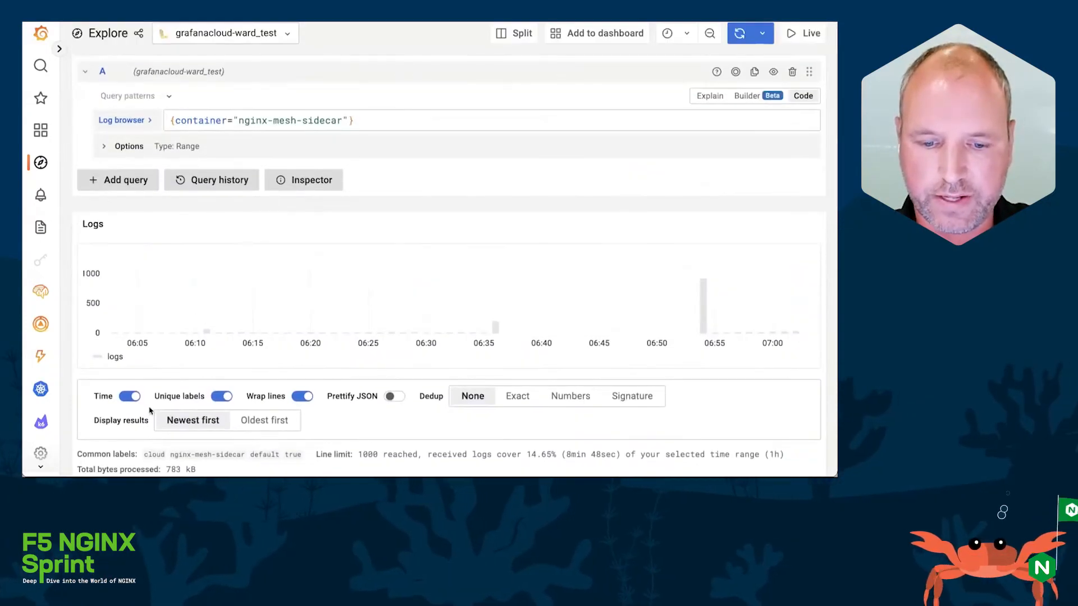
Search grafanacloud-wardbekker-traces for productpage-v1-nginx traces and run the query
{"action": "left_click", "coordinate": [223, 33]}
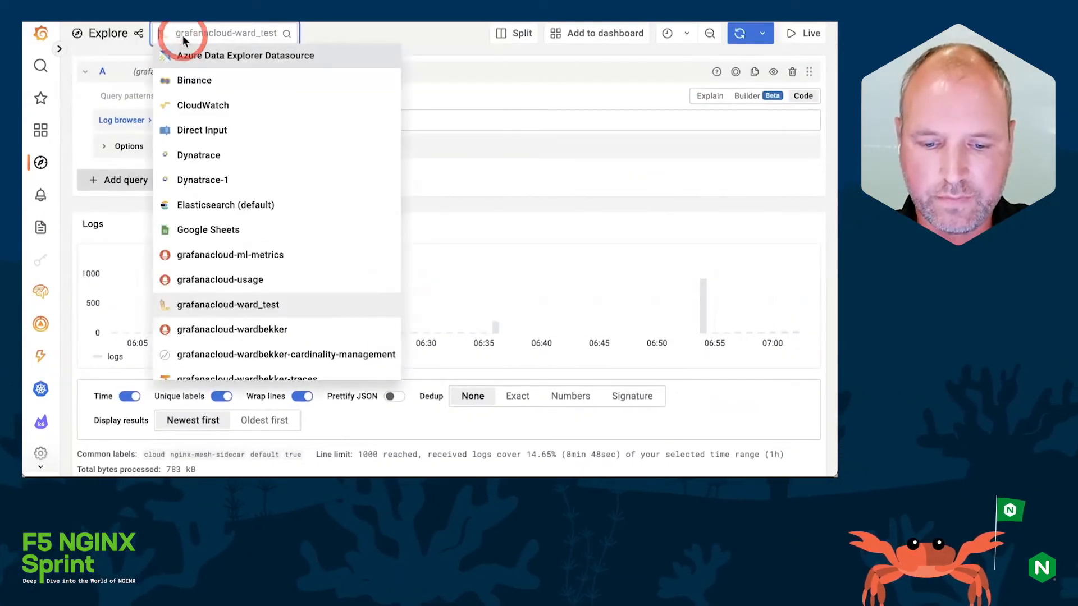
{"action": "mouse_move", "coordinate": [229, 230]}
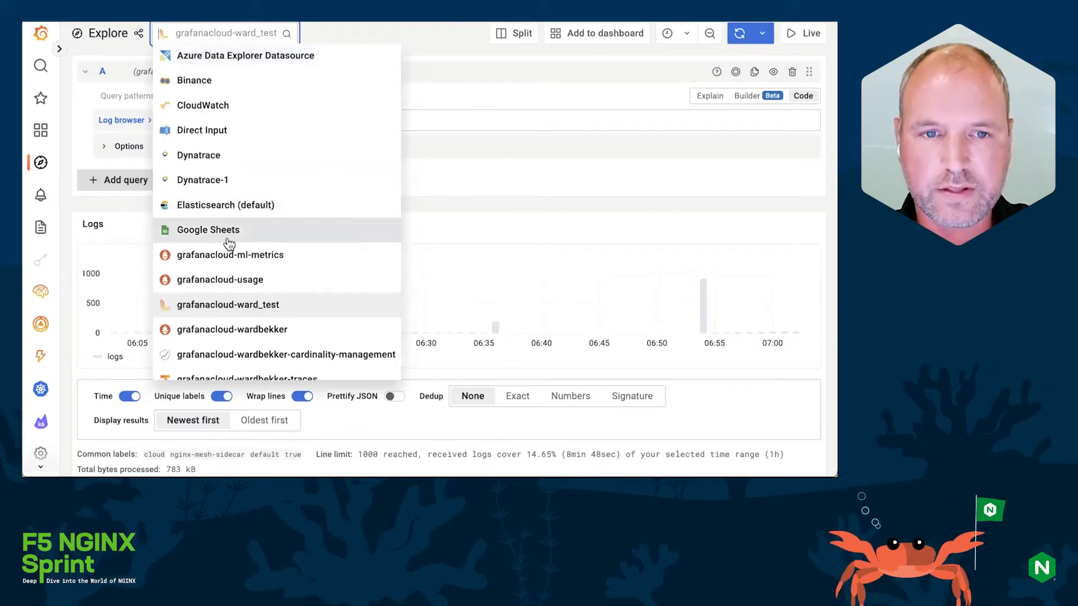
{"action": "left_click", "coordinate": [243, 378]}
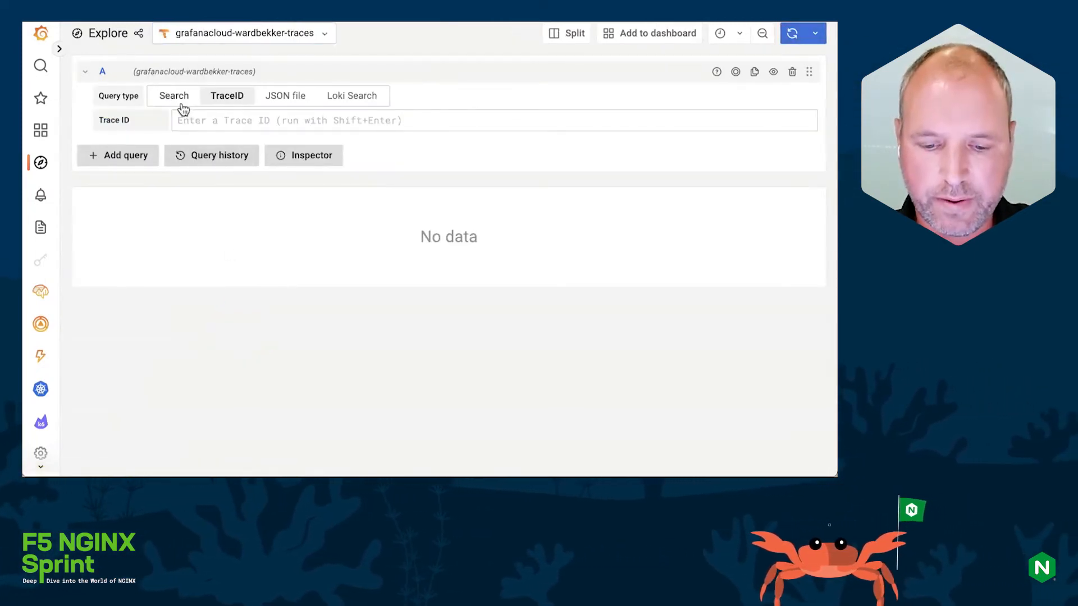
{"action": "left_click", "coordinate": [174, 96]}
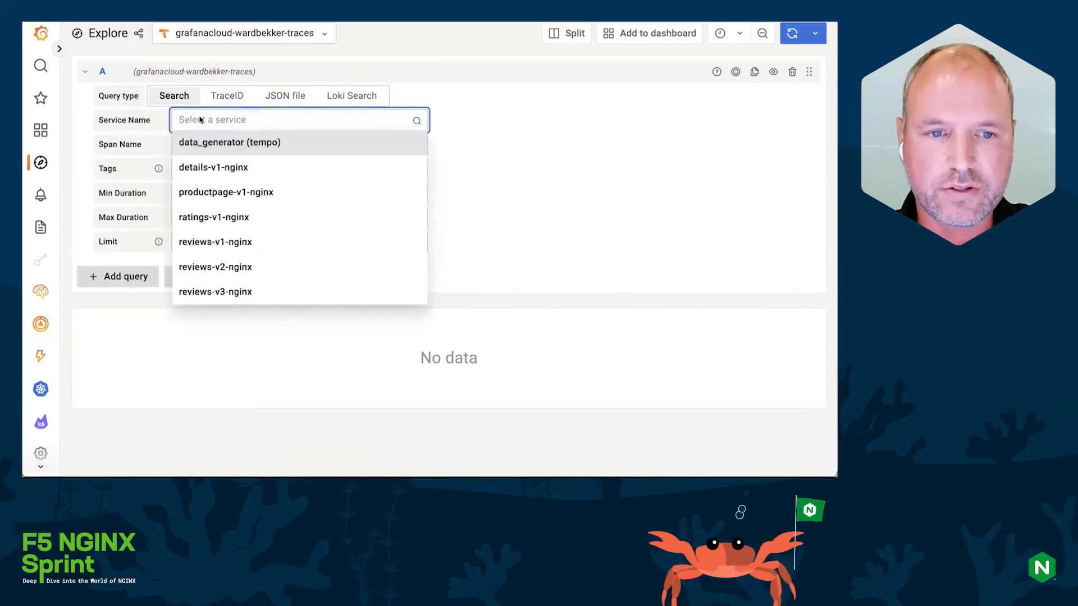
{"action": "mouse_move", "coordinate": [226, 192]}
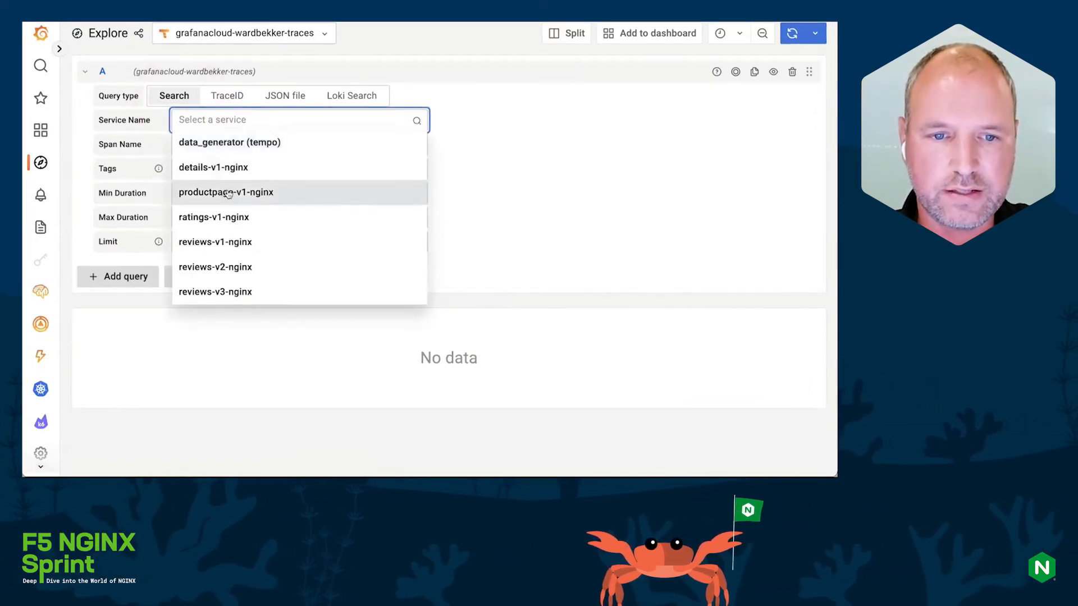
{"action": "left_click", "coordinate": [226, 192]}
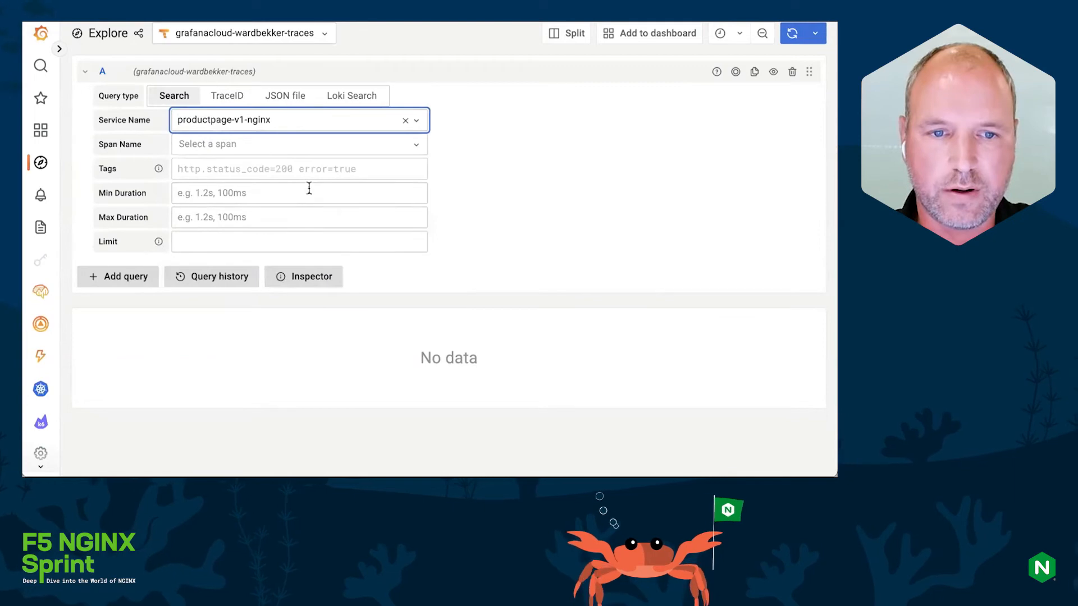
{"action": "mouse_move", "coordinate": [729, 49]}
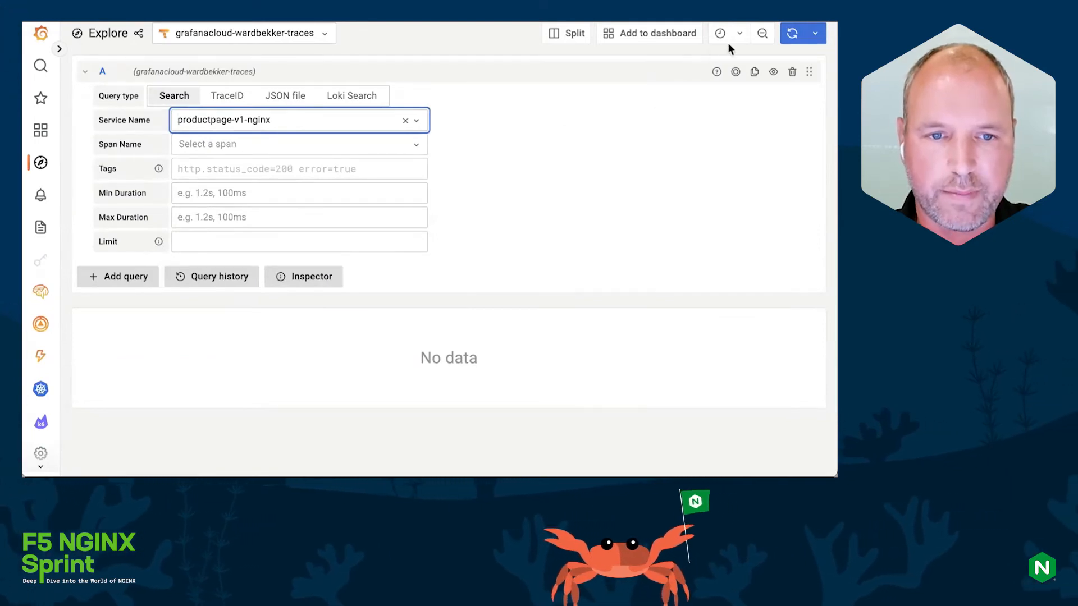
{"action": "left_click", "coordinate": [792, 33]}
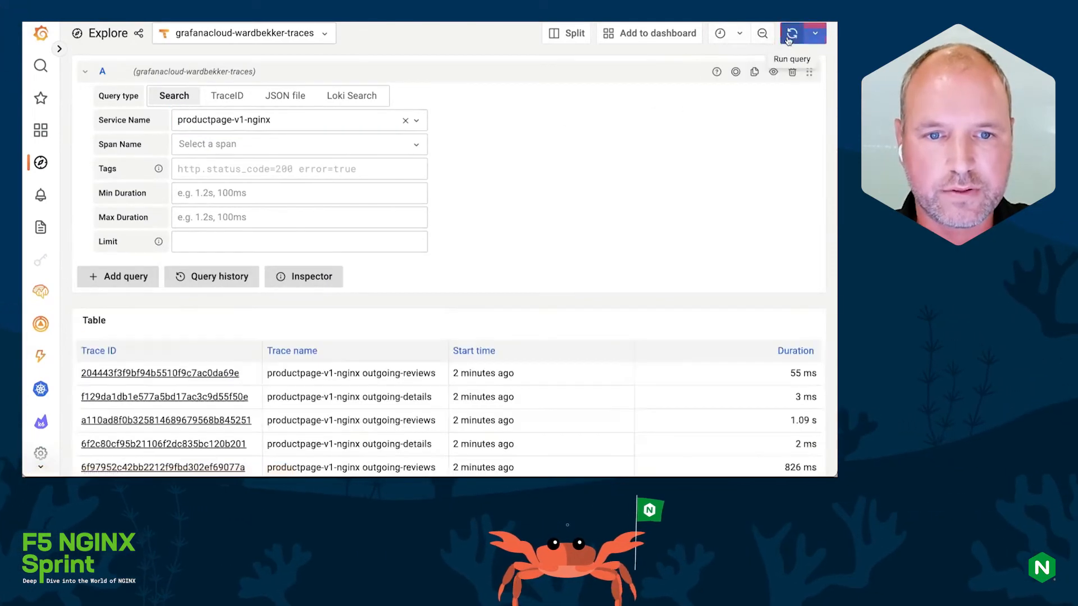
{"action": "scroll", "scroll_direction": "down", "scroll_amount": 3}
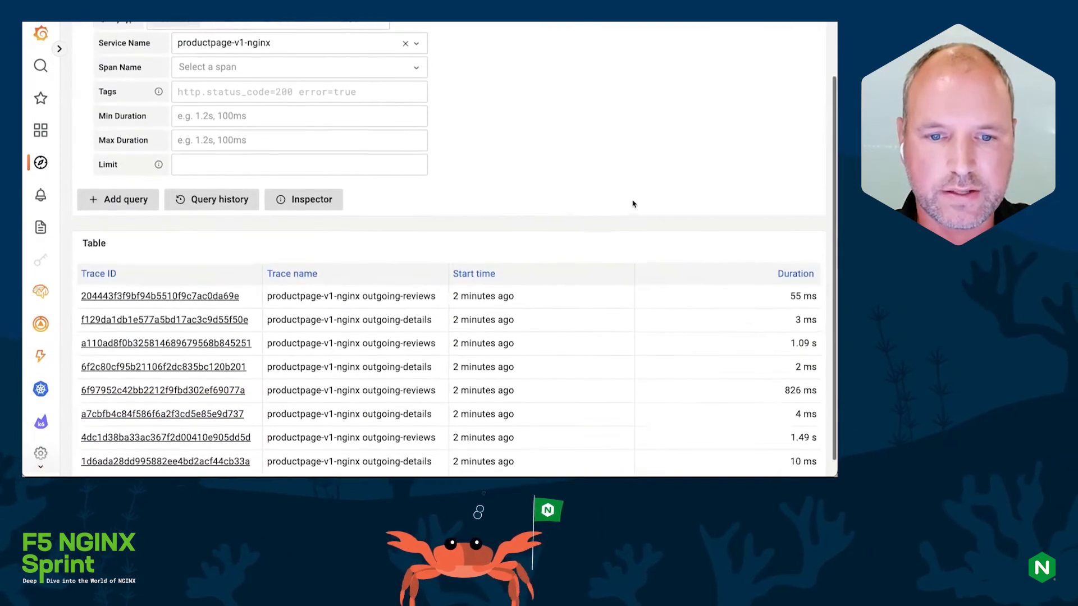
{"action": "scroll", "scroll_direction": "down", "scroll_amount": 3}
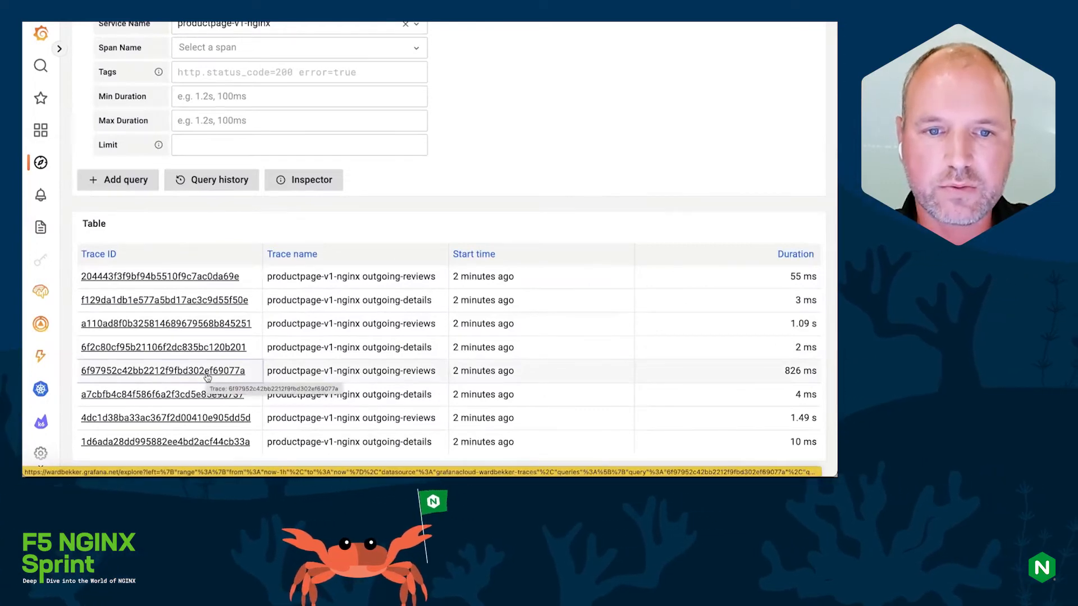
Open the 826 ms outgoing-reviews trace and expand its span details
{"action": "left_click", "coordinate": [159, 371]}
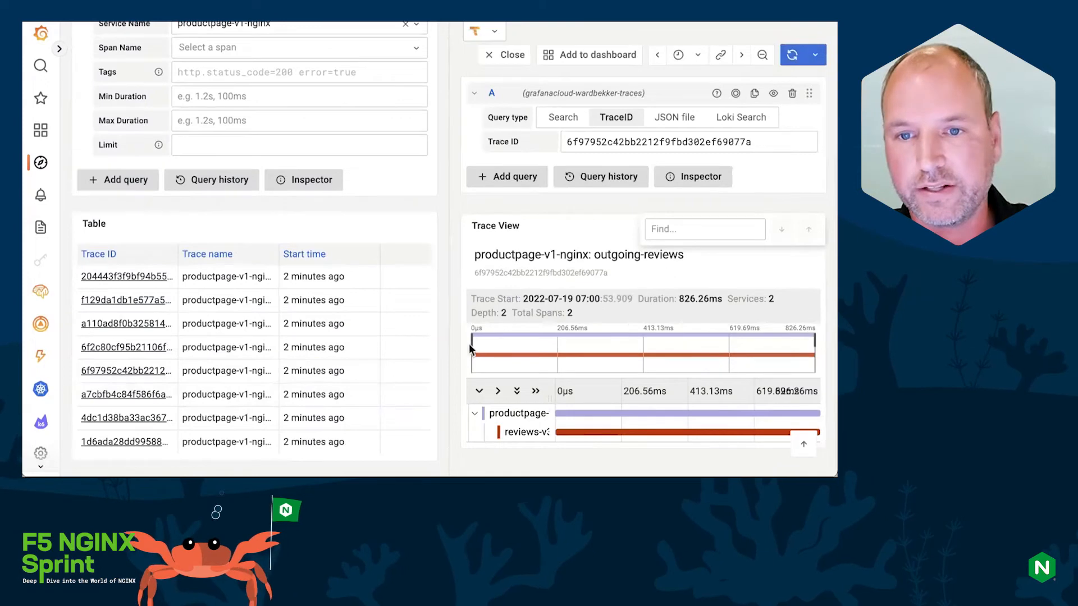
{"action": "left_click", "coordinate": [475, 413]}
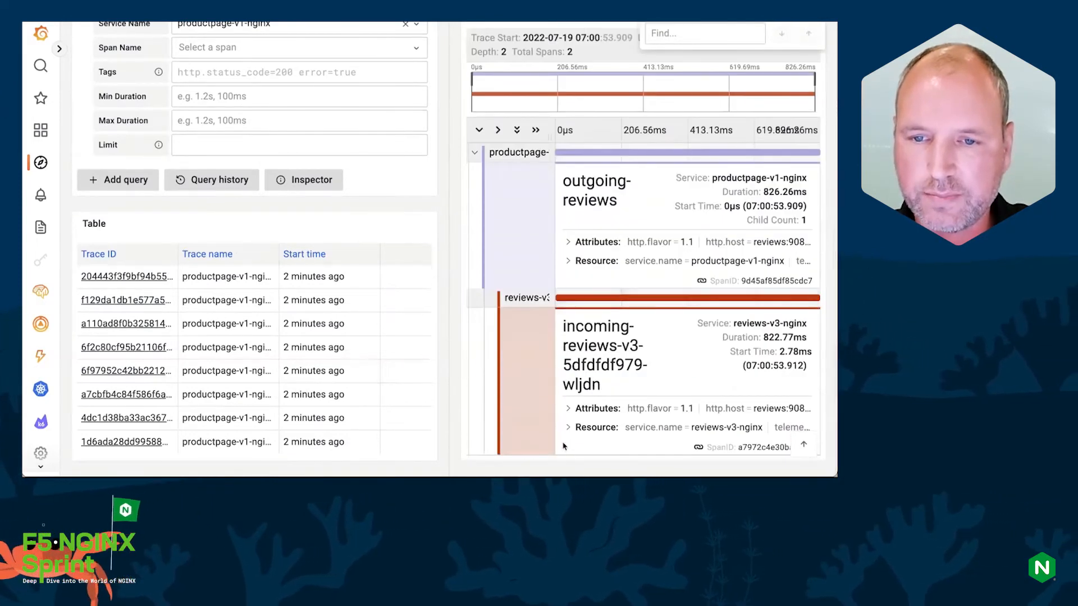
{"action": "left_click", "coordinate": [569, 242]}
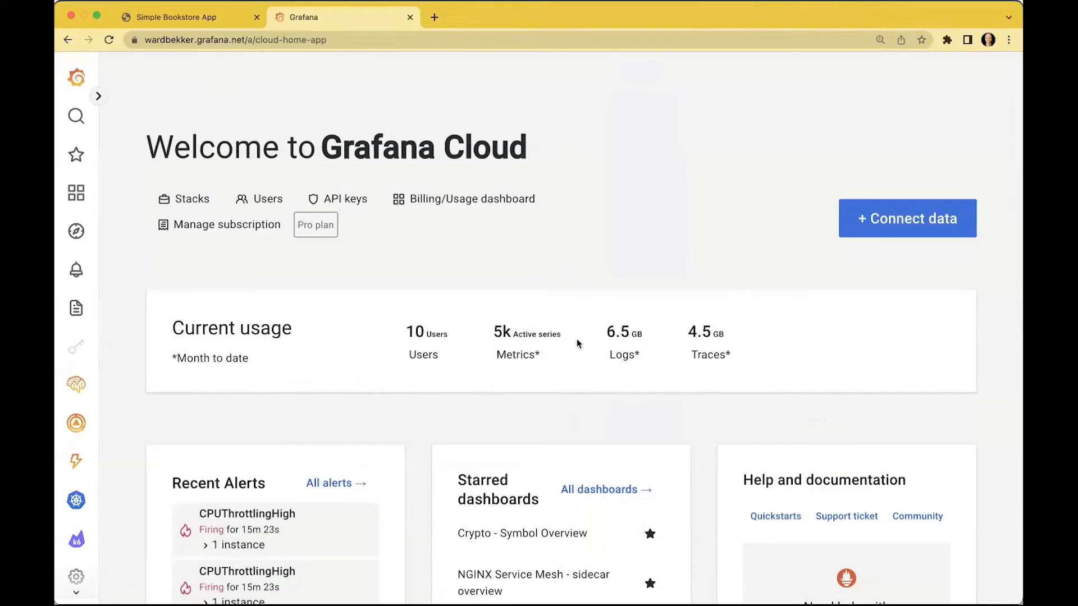
Open the starred NGINX Service Mesh - sidecar overview dashboard and scroll through its panels
{"action": "scroll", "scroll_direction": "down", "scroll_amount": 3}
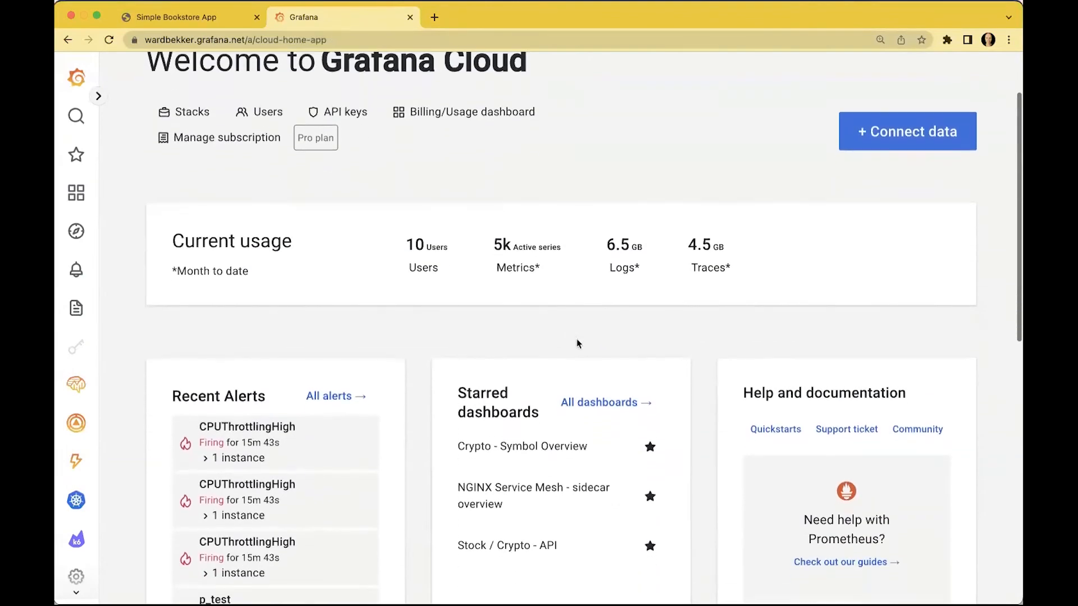
{"action": "left_click", "coordinate": [533, 495]}
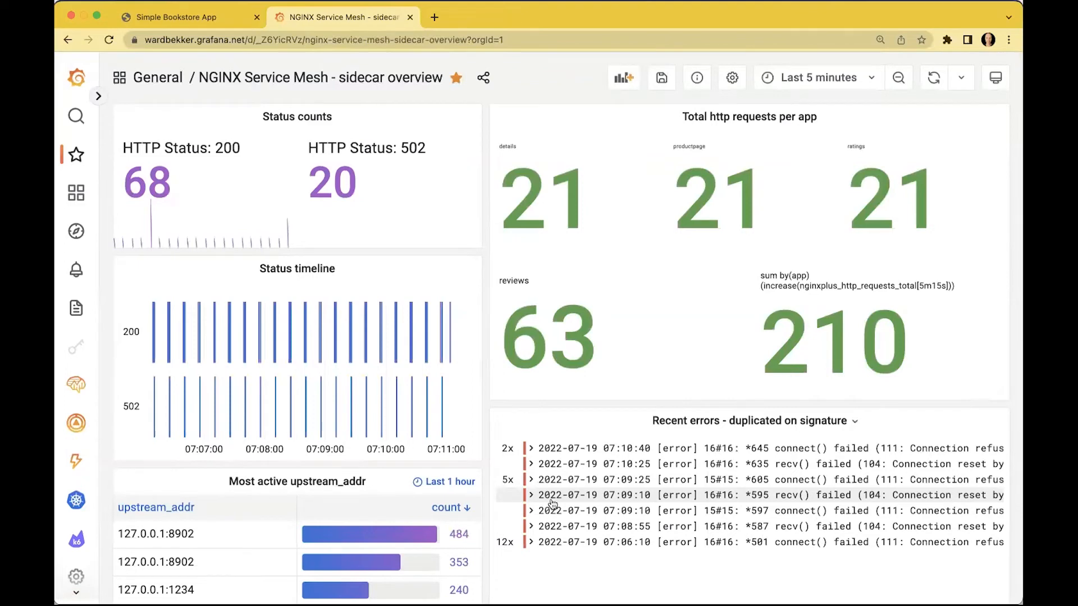
{"action": "scroll", "scroll_direction": "down", "scroll_amount": 3}
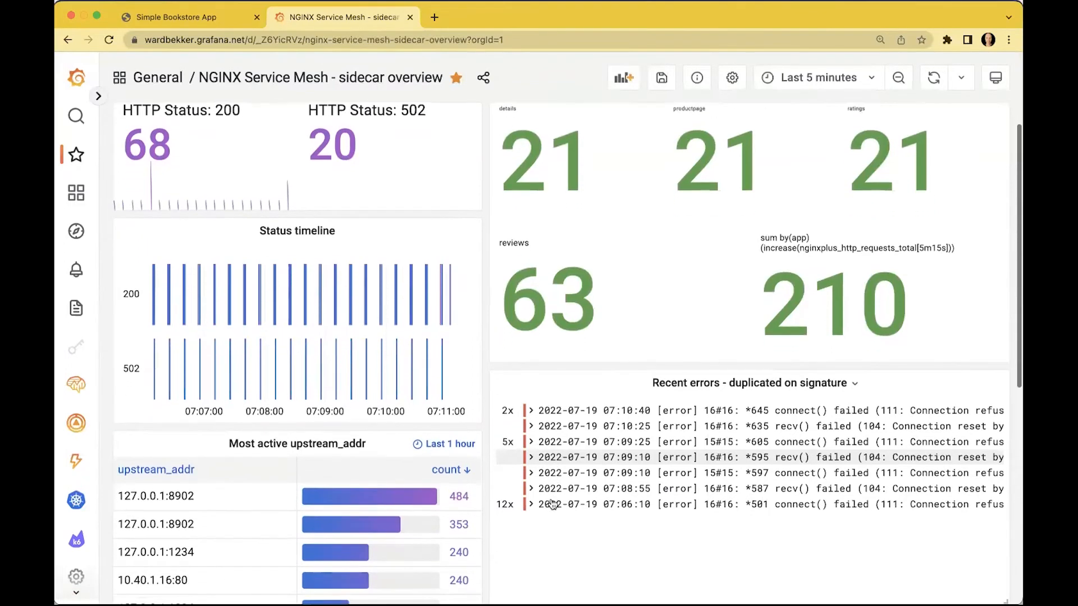
{"action": "scroll", "scroll_direction": "down", "scroll_amount": 3}
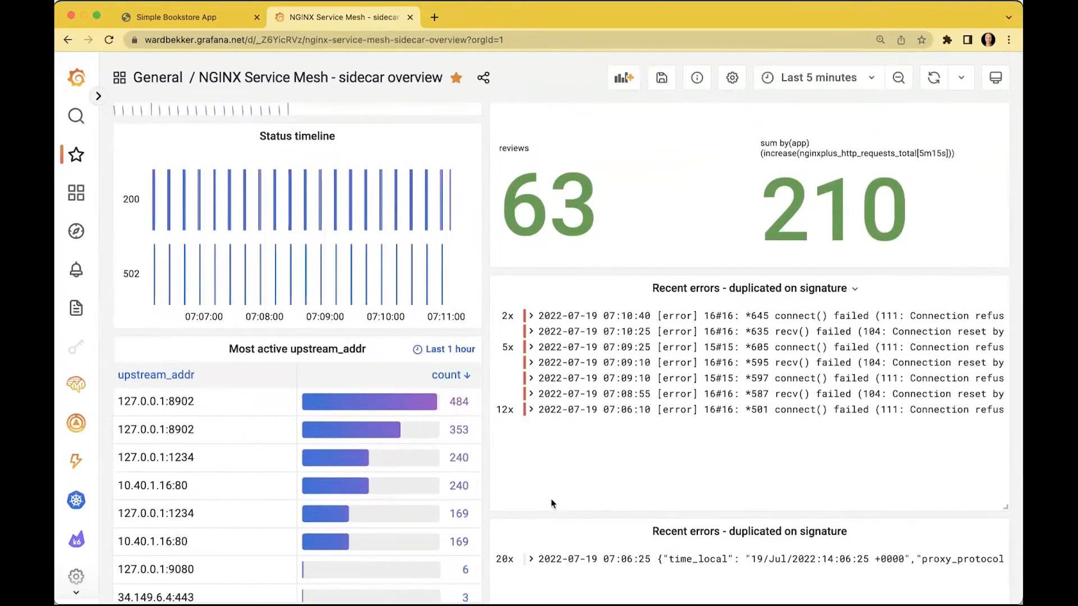
{"action": "scroll", "scroll_direction": "down", "scroll_amount": 3}
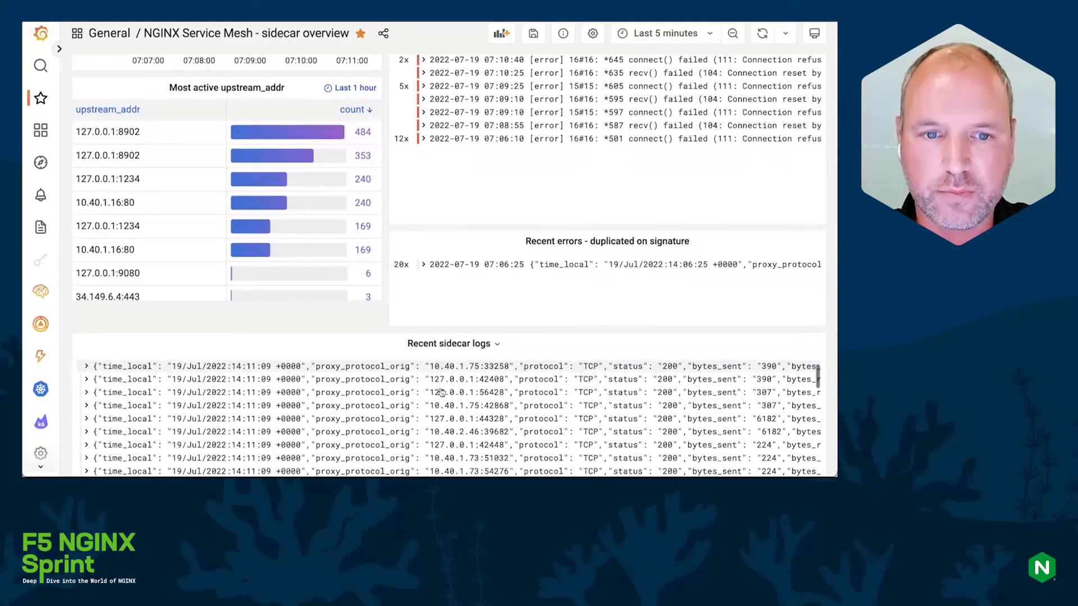
{"action": "scroll", "scroll_direction": "down", "scroll_amount": 3}
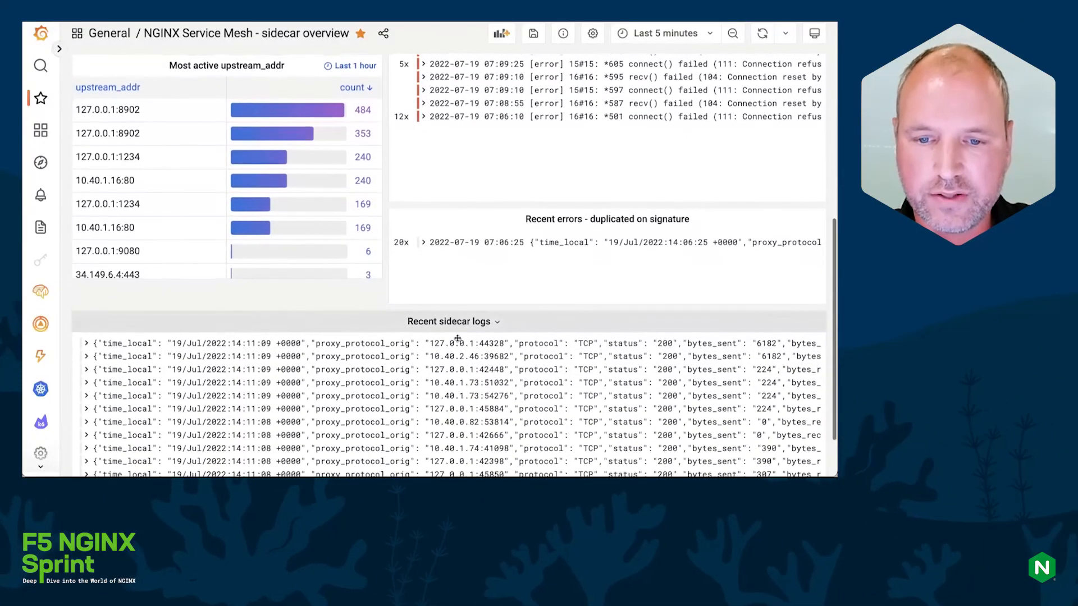
{"action": "scroll", "scroll_direction": "down", "scroll_amount": 3}
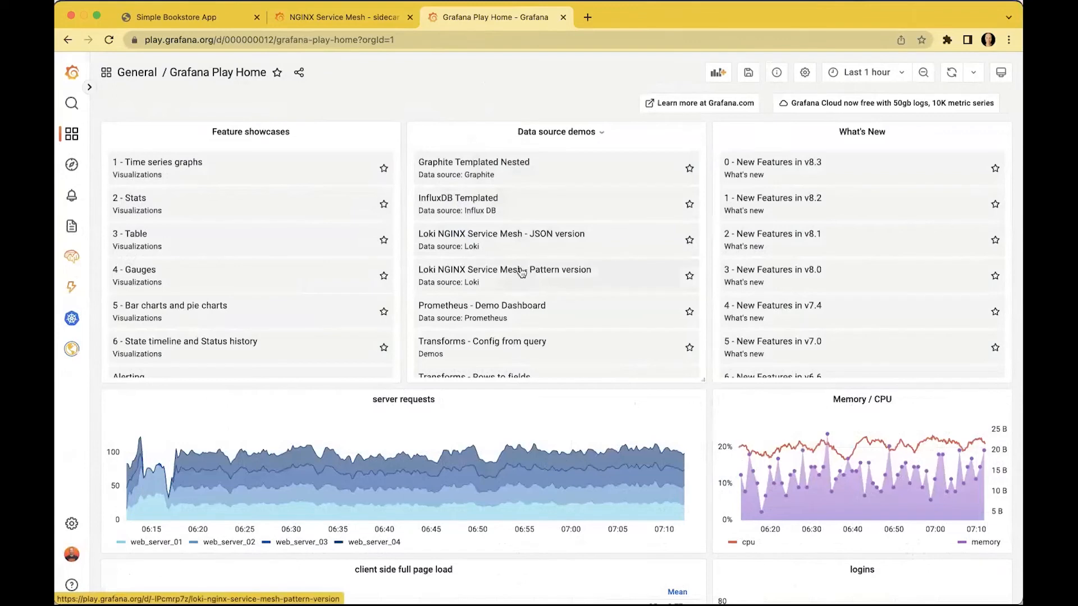
Open the Loki NGINX Service Mesh - Pattern version dashboard and browse its KPIs and referrers
{"action": "left_click", "coordinate": [504, 269]}
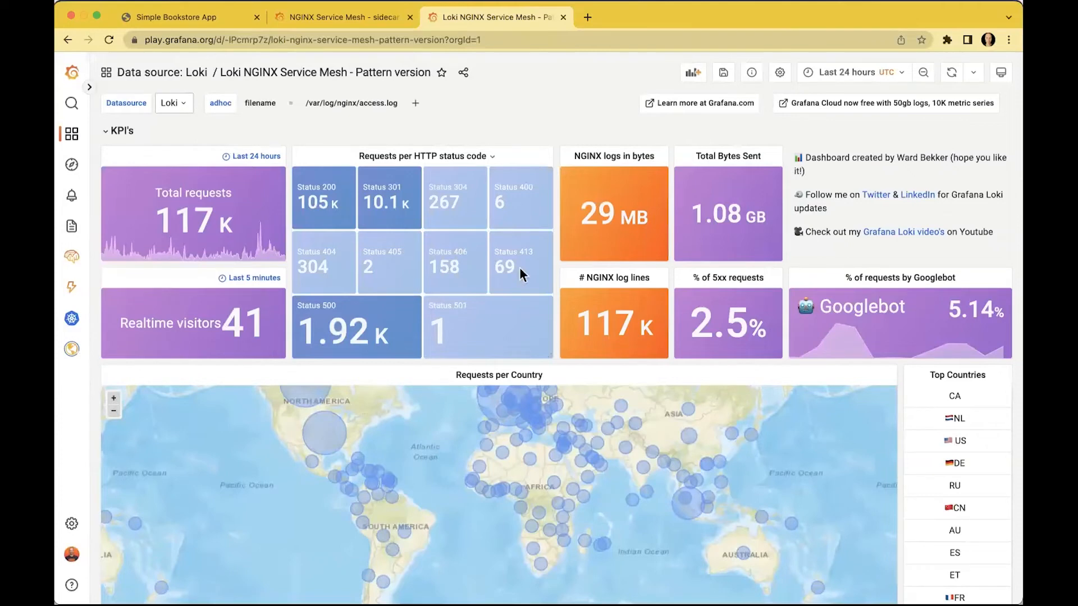
{"action": "scroll", "scroll_direction": "down", "scroll_amount": 3}
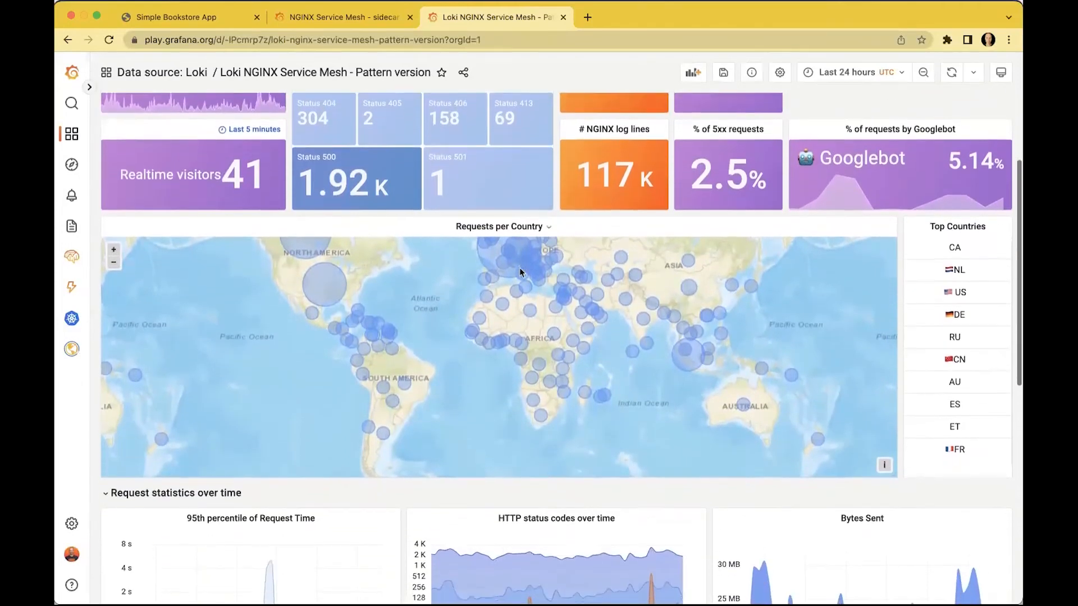
{"action": "scroll", "scroll_direction": "down", "scroll_amount": 3}
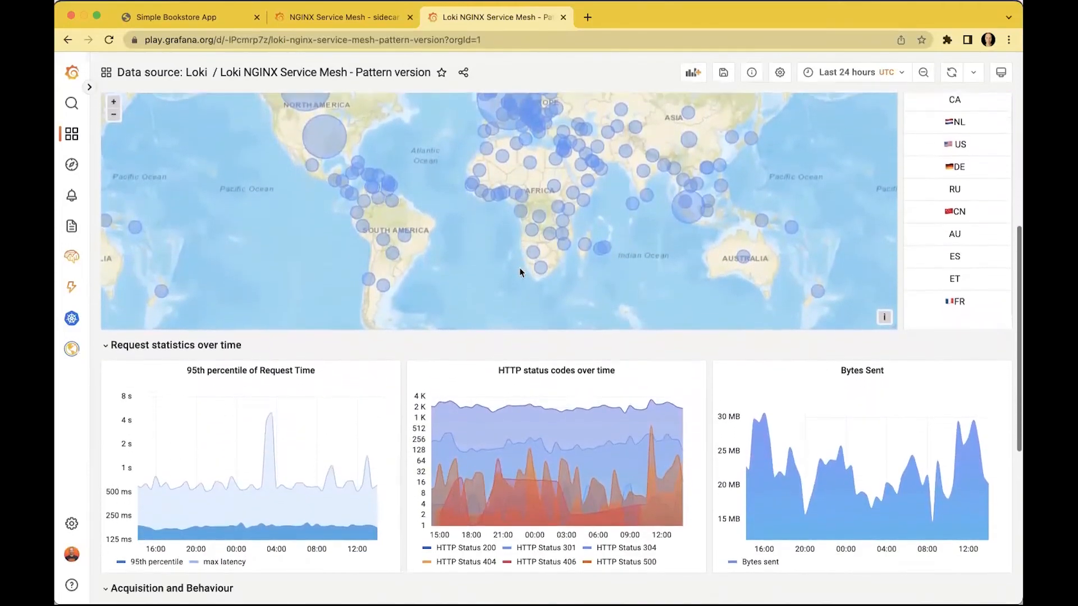
{"action": "scroll", "scroll_direction": "down", "scroll_amount": 3}
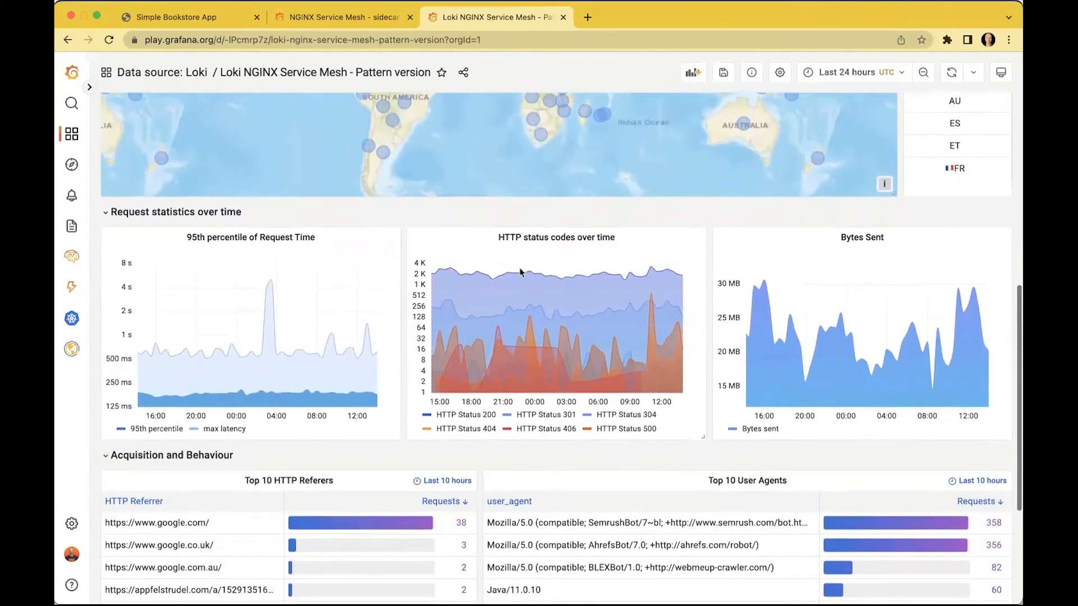
{"action": "scroll", "scroll_direction": "down", "scroll_amount": 3}
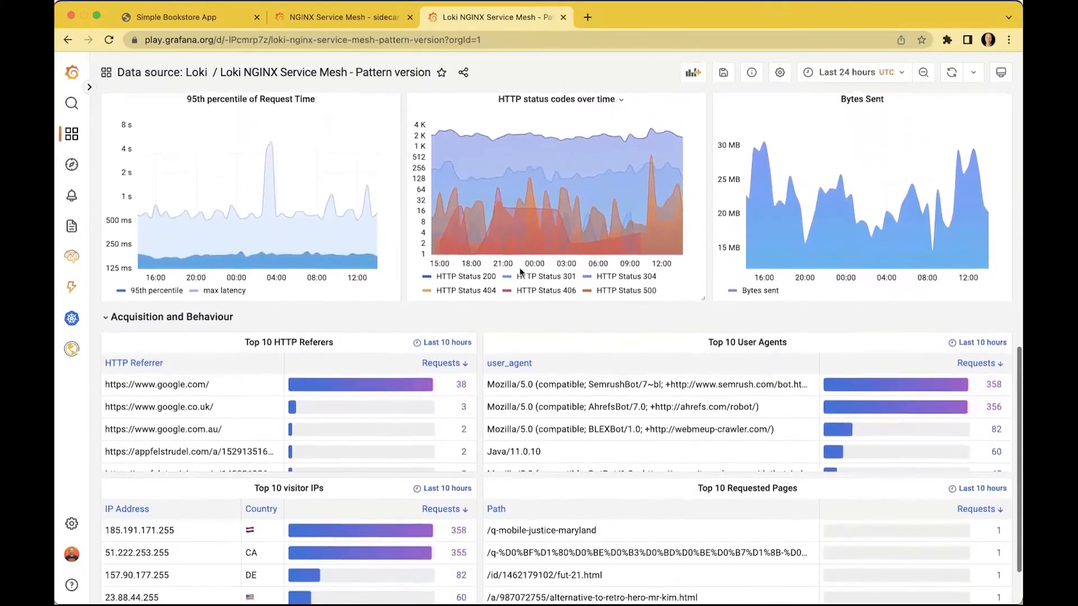
{"action": "scroll", "scroll_direction": "down", "scroll_amount": 3}
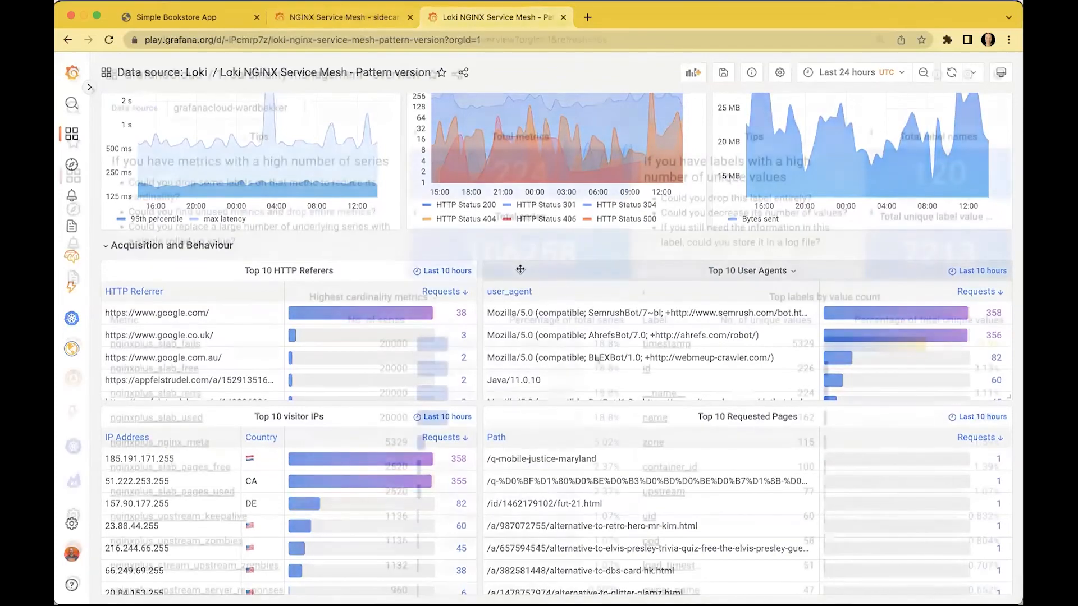
Inspect the timestamp label's cardinality details from the Cardinality management overview
{"action": "left_click", "coordinate": [341, 16]}
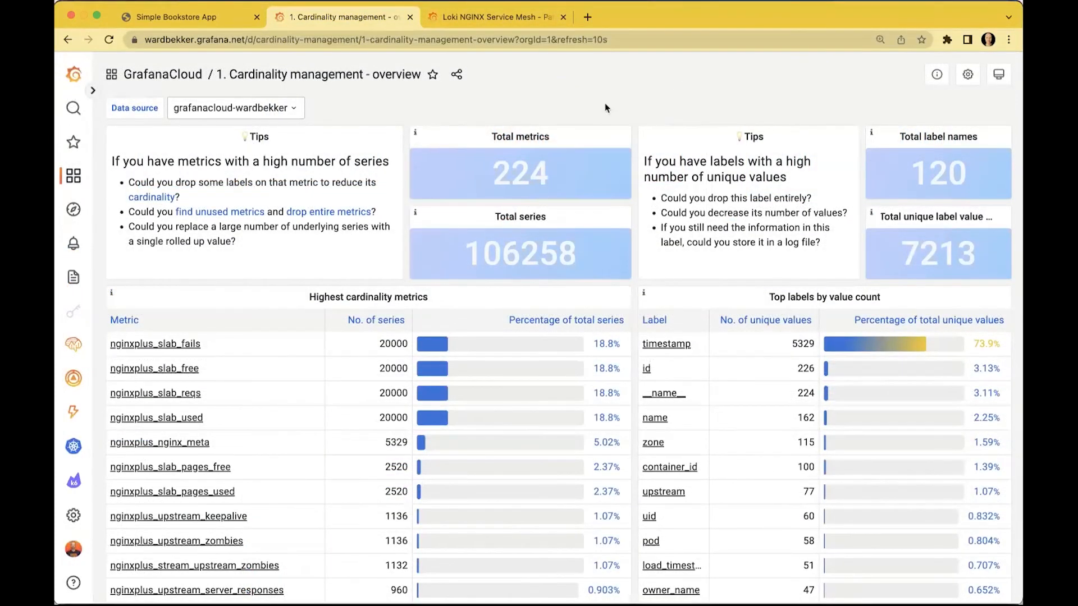
{"action": "mouse_move", "coordinate": [666, 344]}
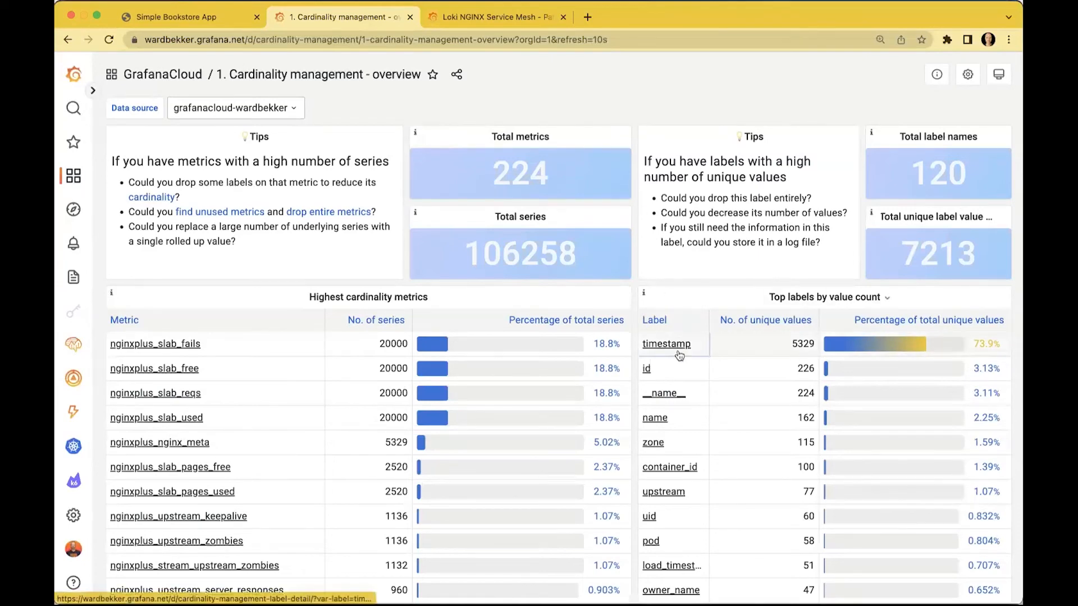
{"action": "mouse_move", "coordinate": [667, 343]}
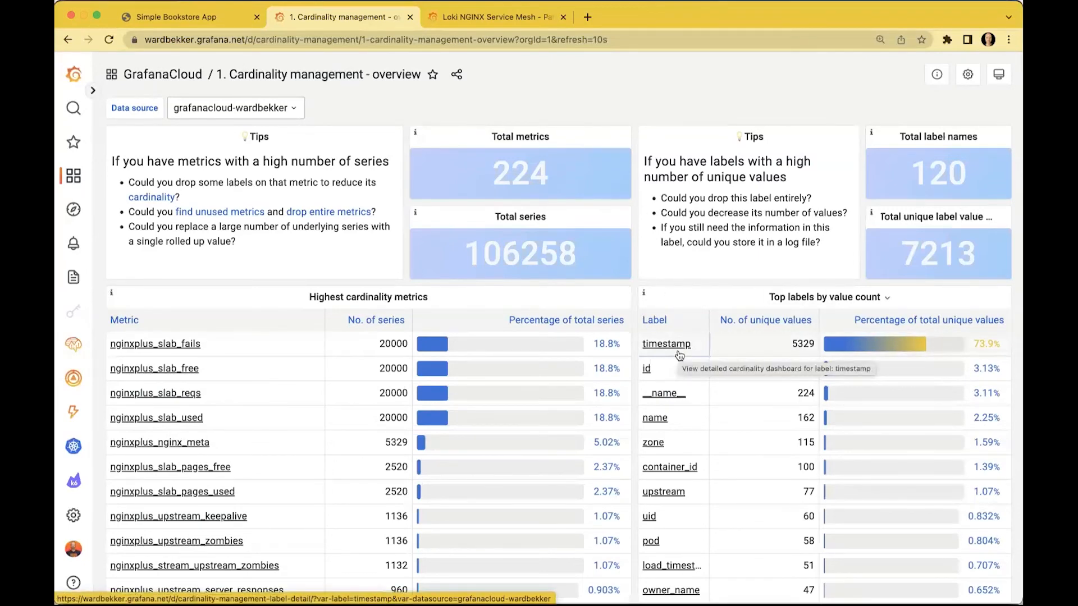
{"action": "left_click", "coordinate": [666, 344]}
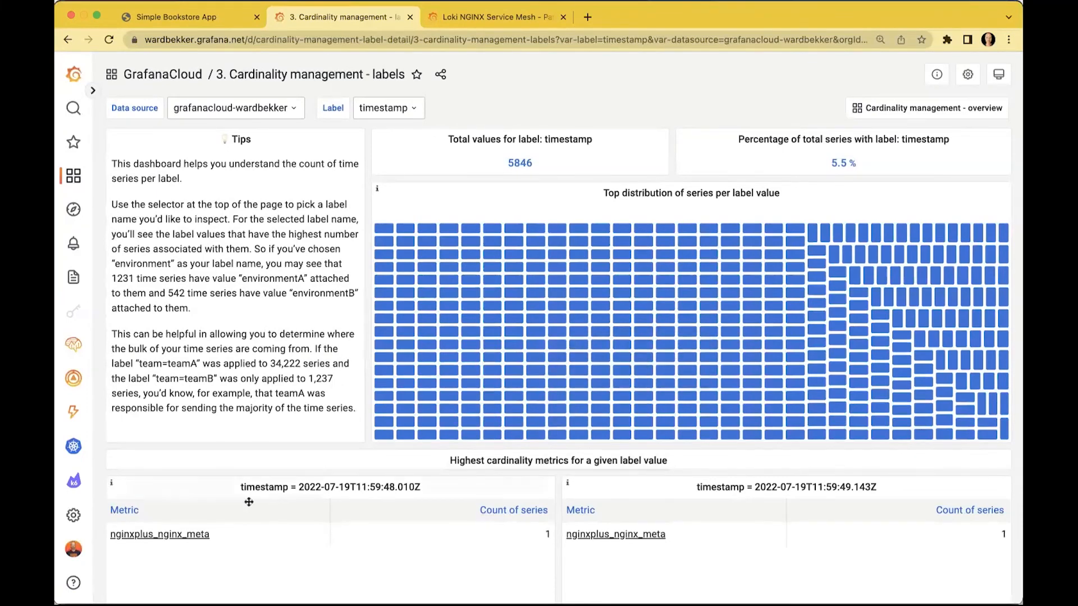
{"action": "mouse_move", "coordinate": [159, 534]}
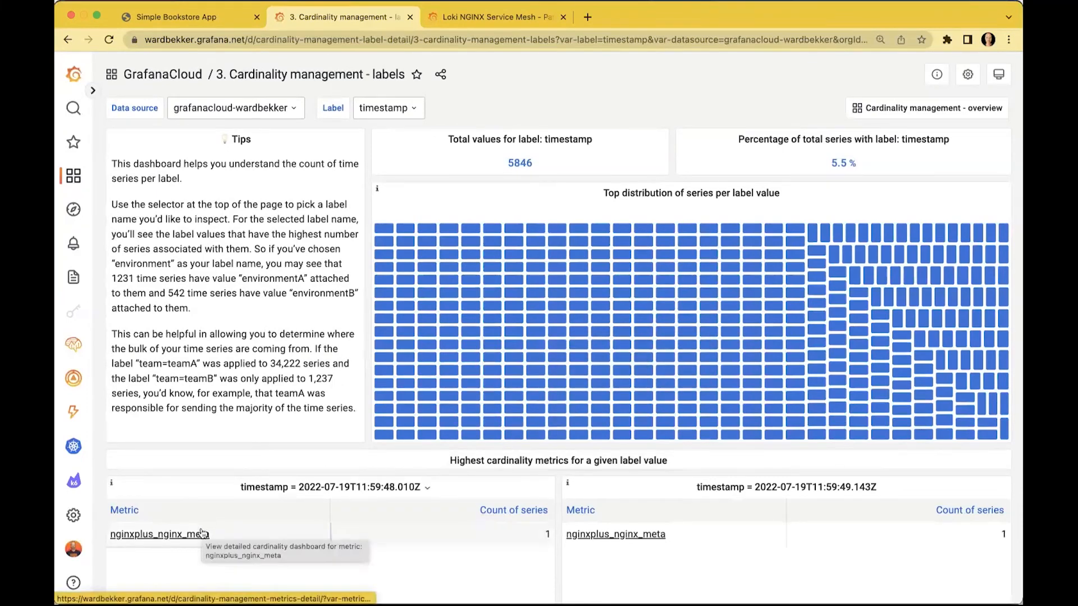
{"action": "scroll", "scroll_direction": "down", "scroll_amount": 3}
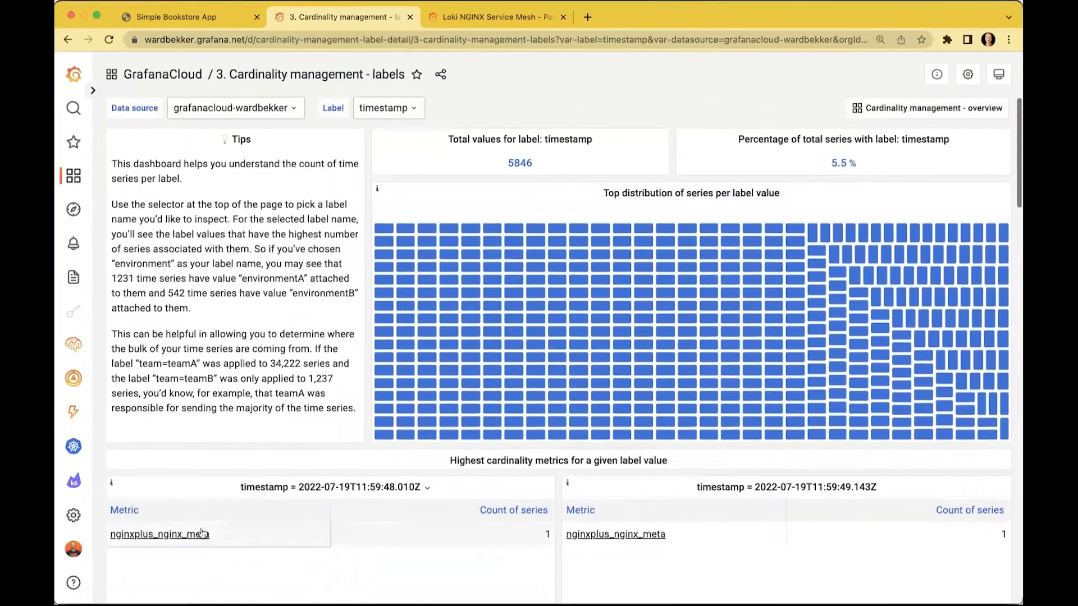
Open nginxplus_slab_fails cardinality: 20000 series, with zone highest at 115 values
{"action": "left_click", "coordinate": [68, 39]}
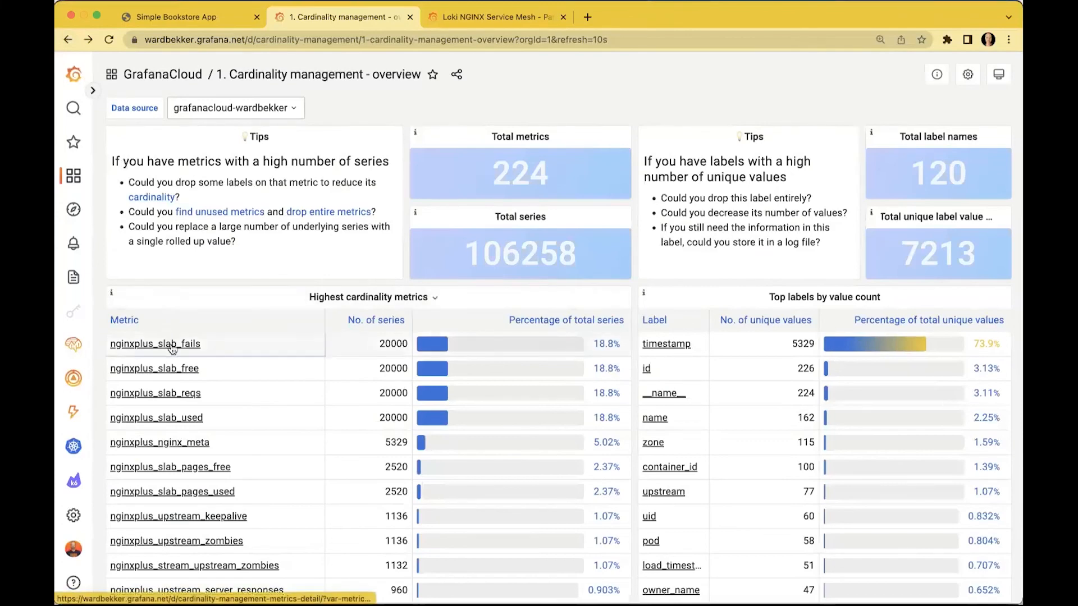
{"action": "left_click", "coordinate": [155, 343]}
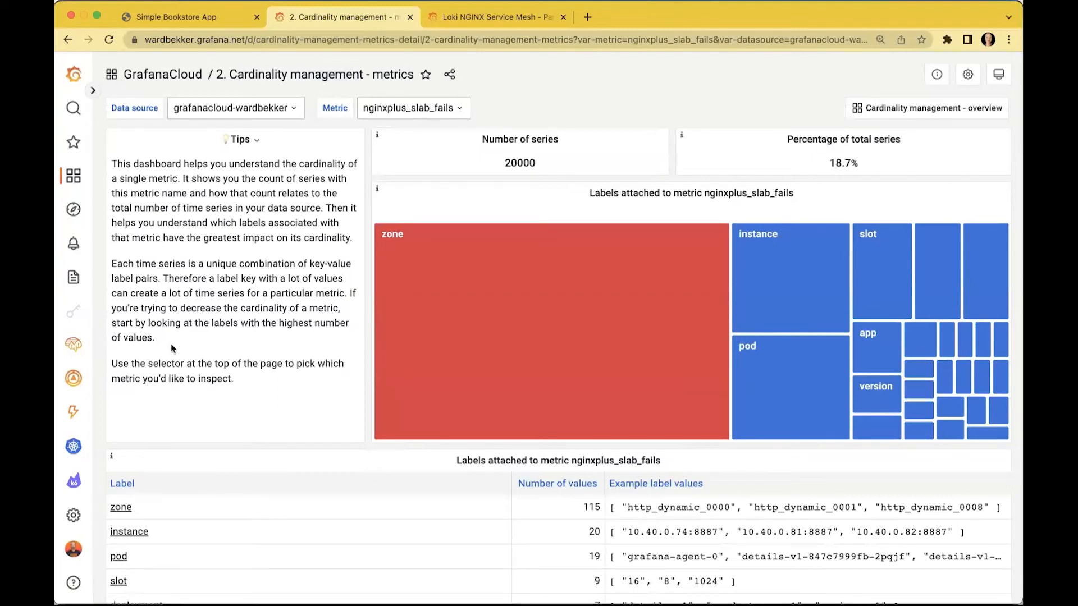
{"action": "scroll", "scroll_direction": "down", "scroll_amount": 3}
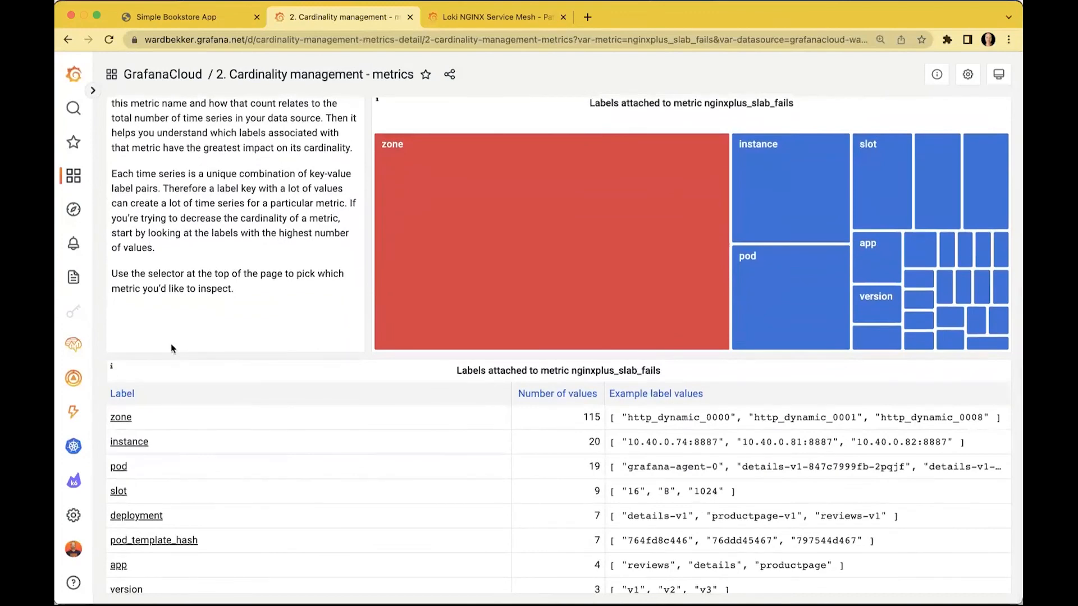